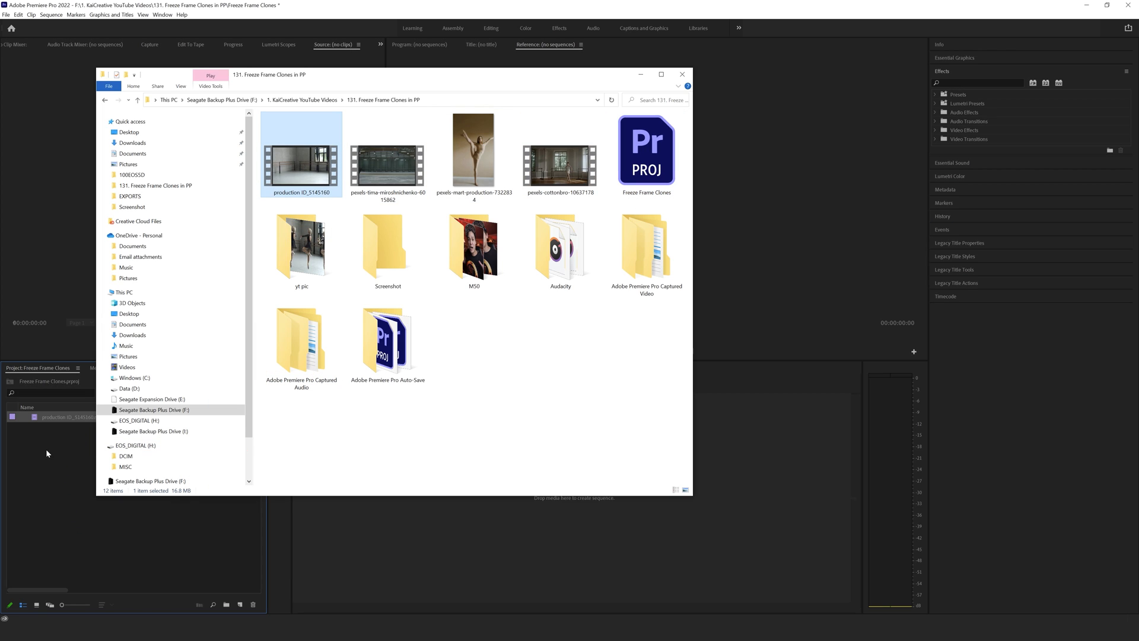
Create a new sequence from the production ID_5145160 ballerina clip in the Project panel.
right_click(57, 417)
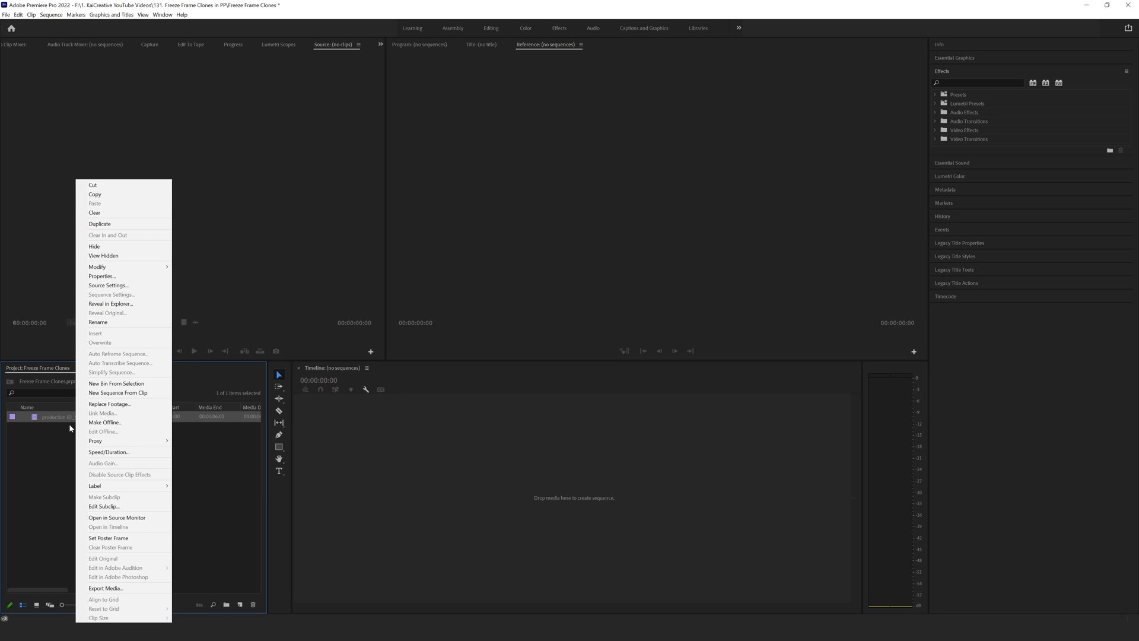
mouse_move(123, 322)
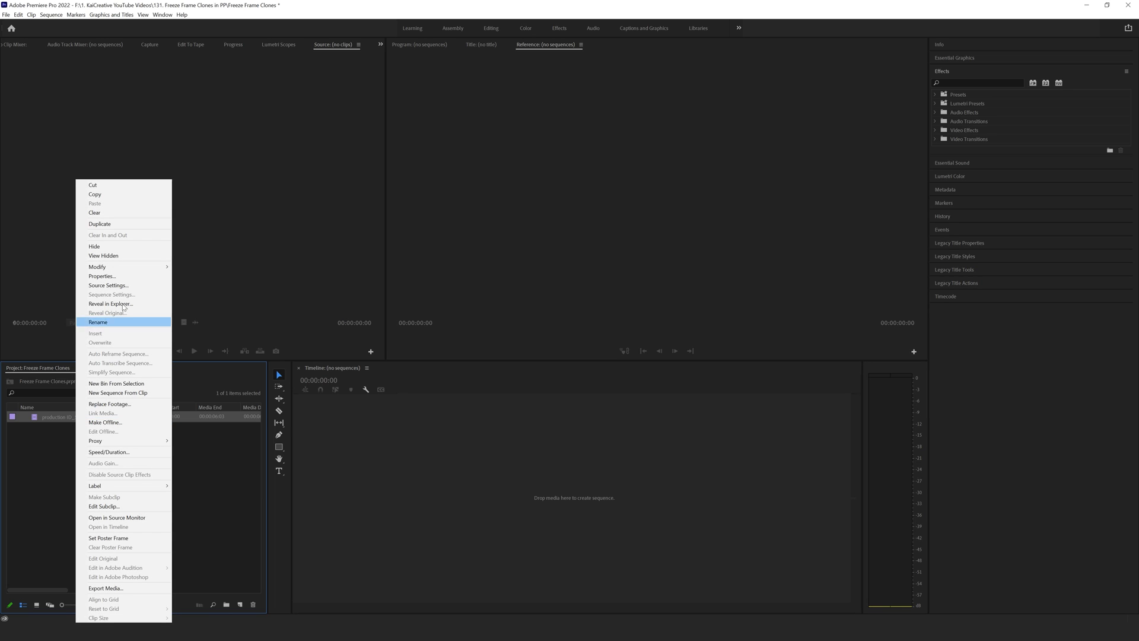
mouse_move(118, 393)
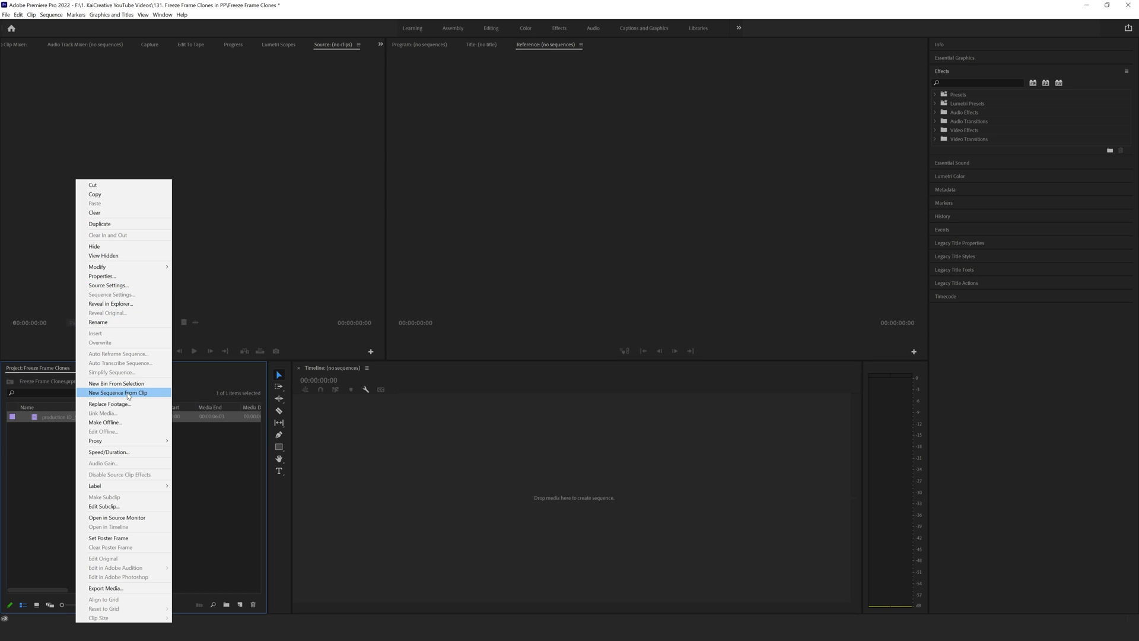
click(117, 392)
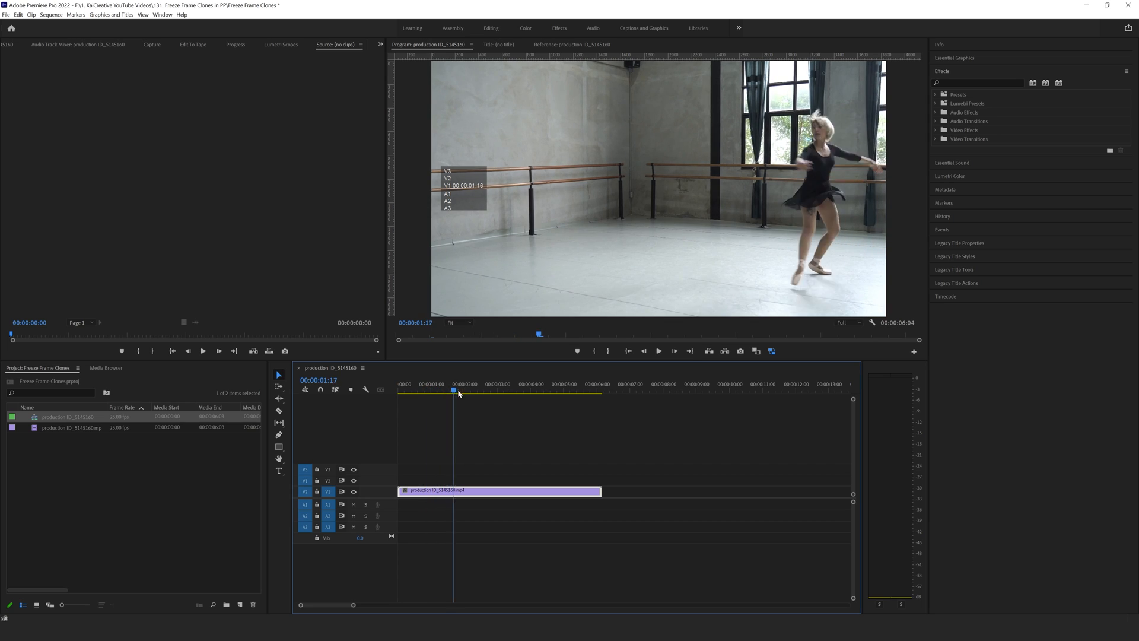
Scrub through the dance to find a pose and add video track V4 above the clip.
drag(454, 390, 566, 390)
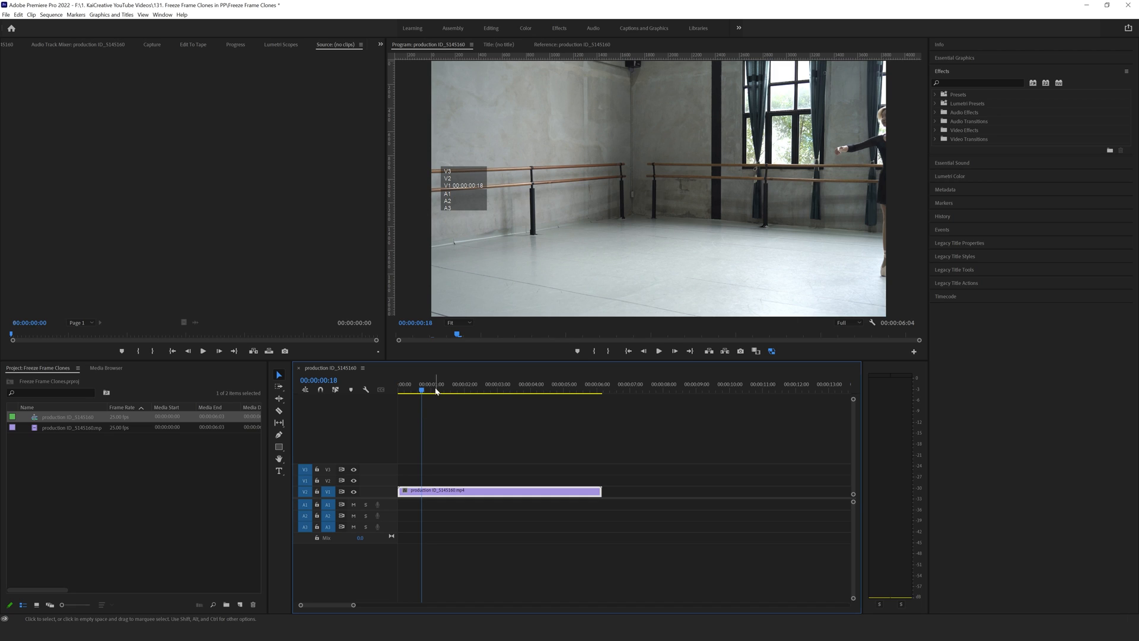
click(487, 391)
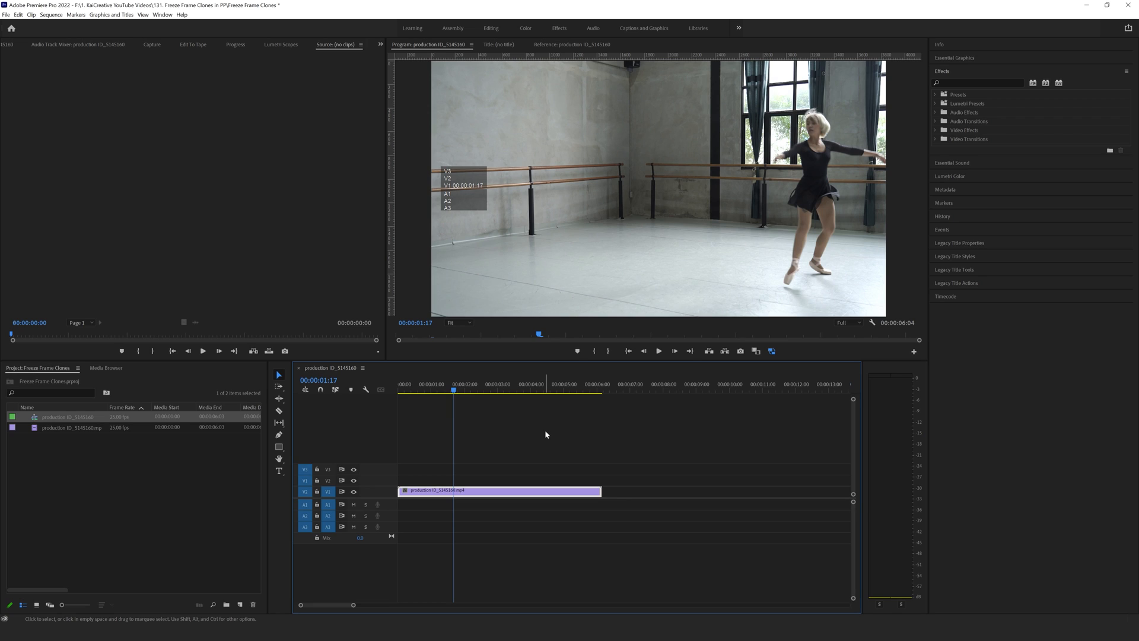
mouse_move(819, 154)
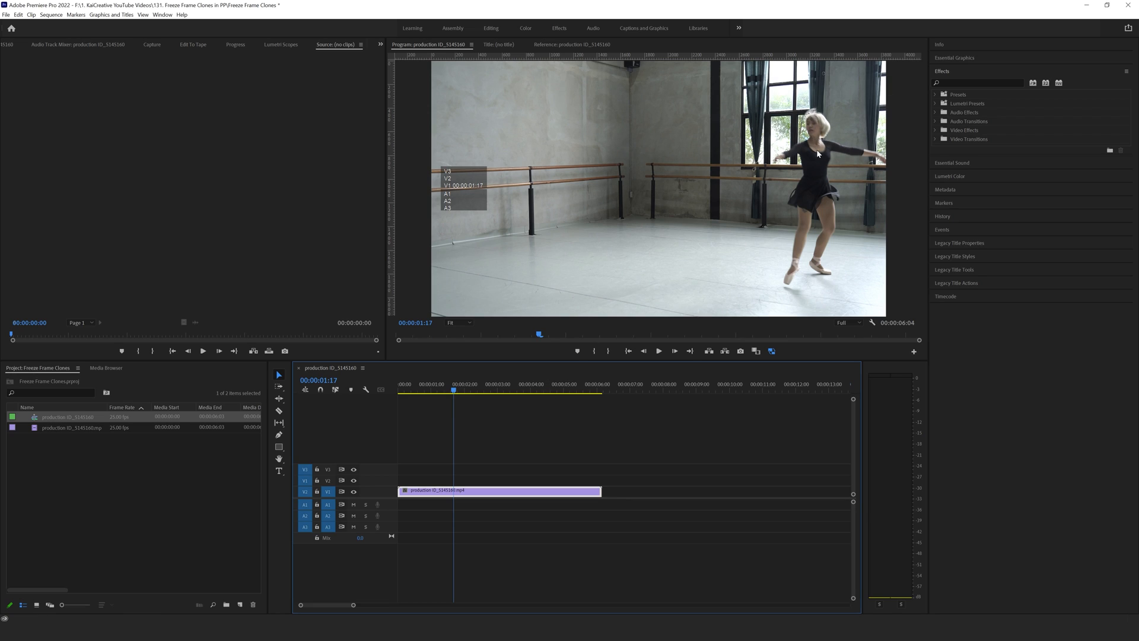
click(478, 391)
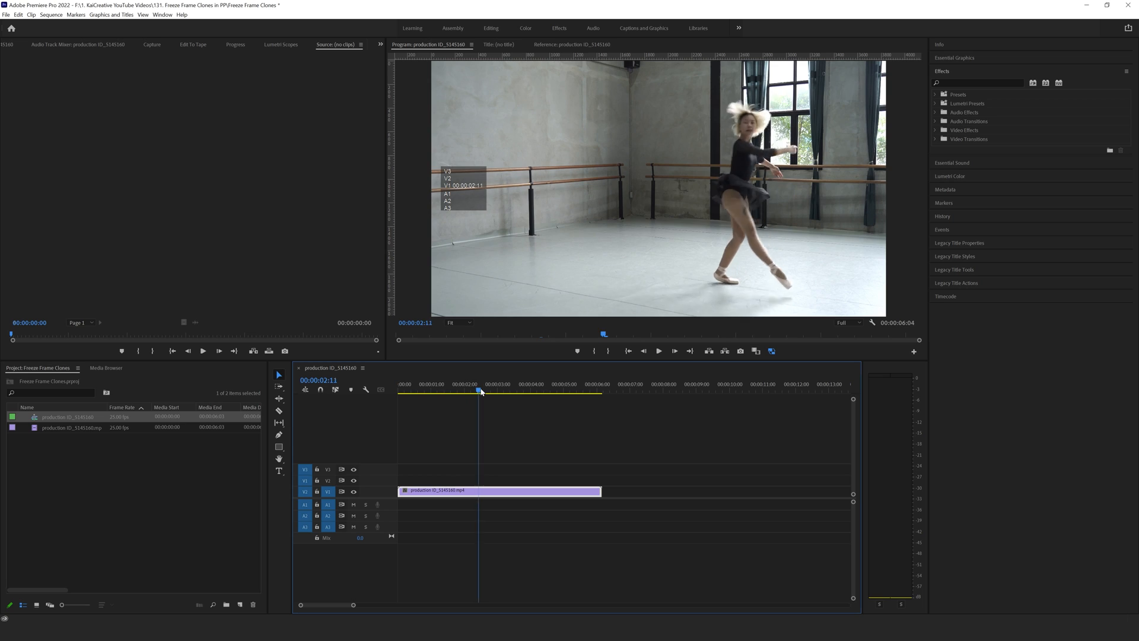
click(569, 384)
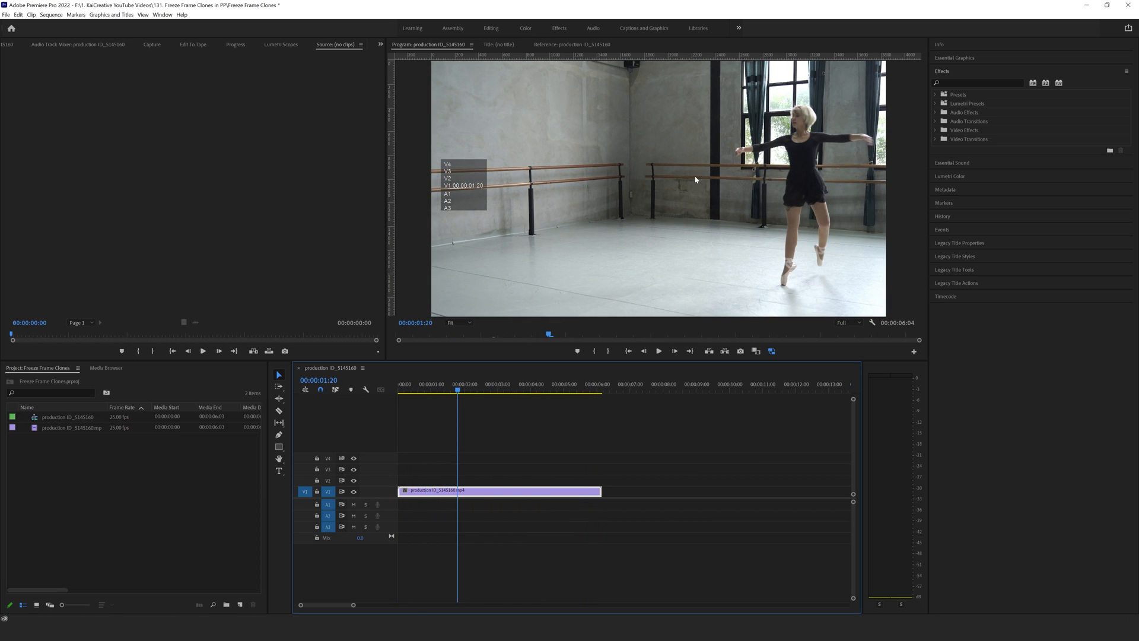
click(460, 389)
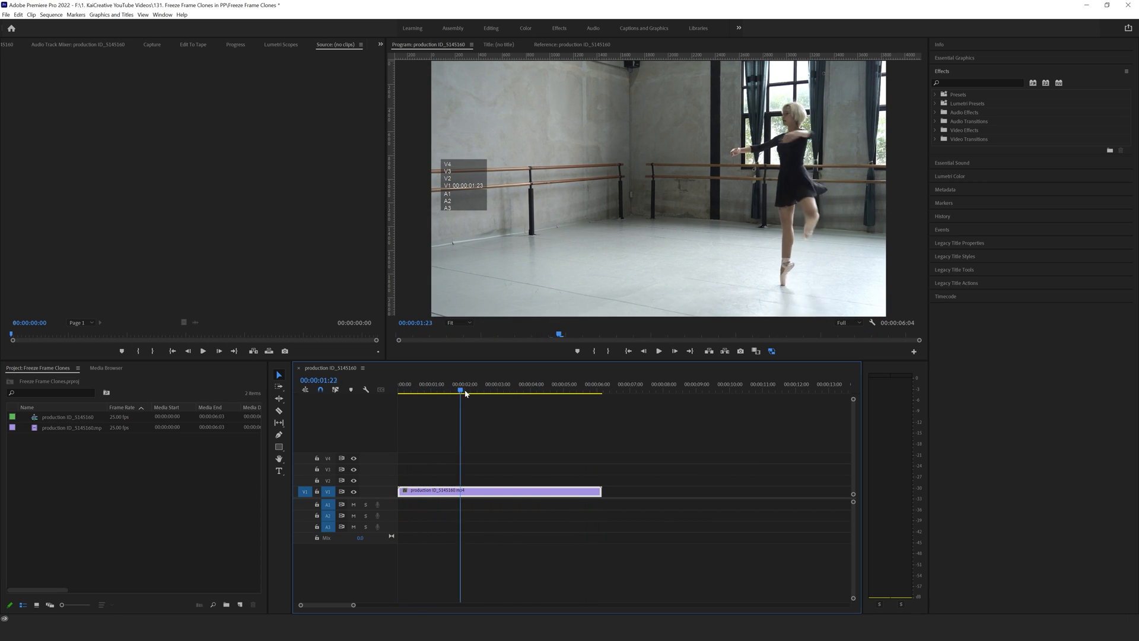
click(505, 384)
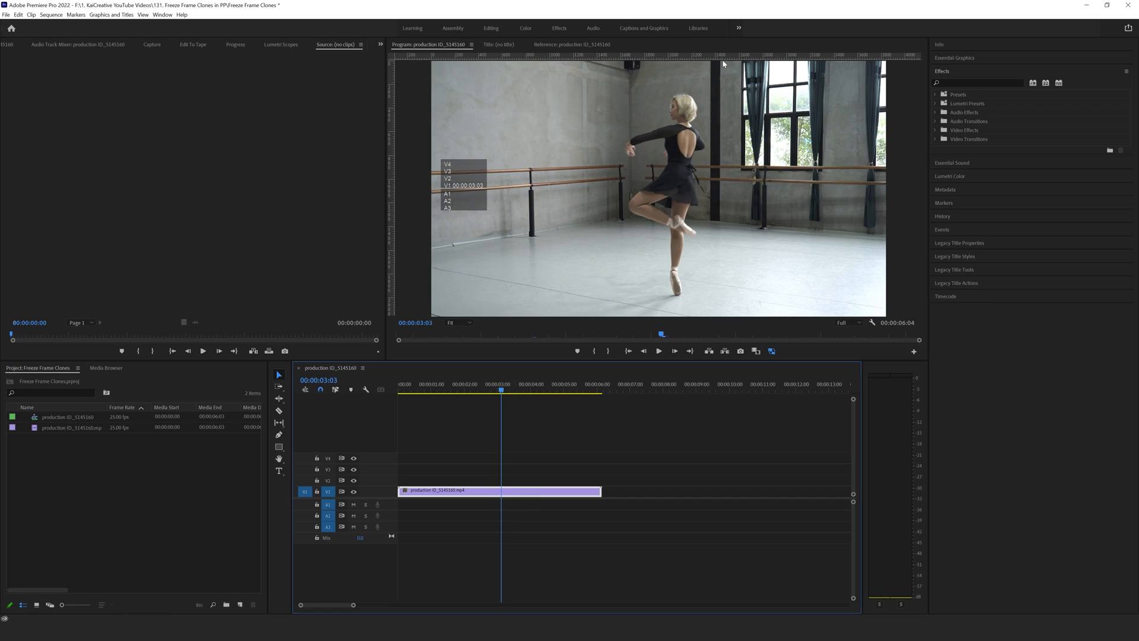
mouse_move(728, 256)
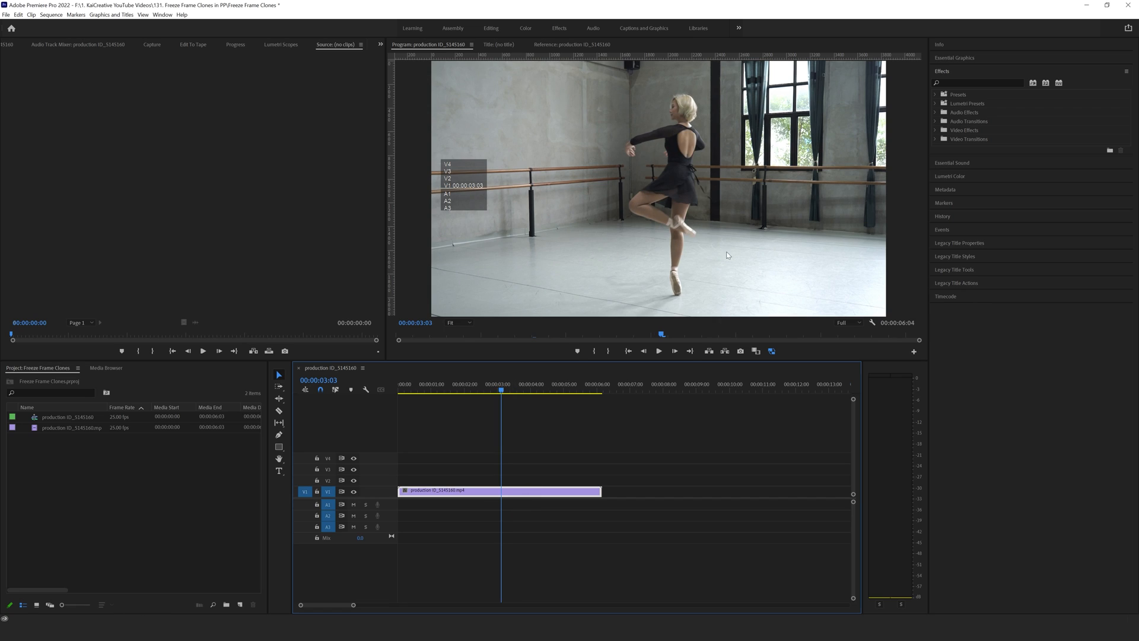
mouse_move(514, 384)
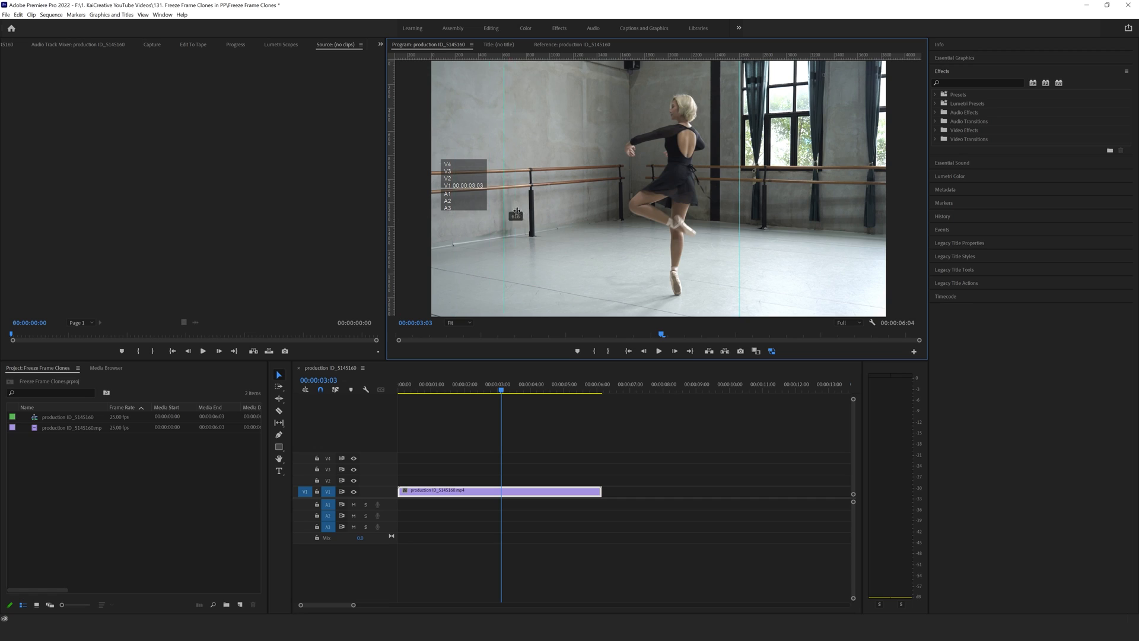
mouse_move(837, 107)
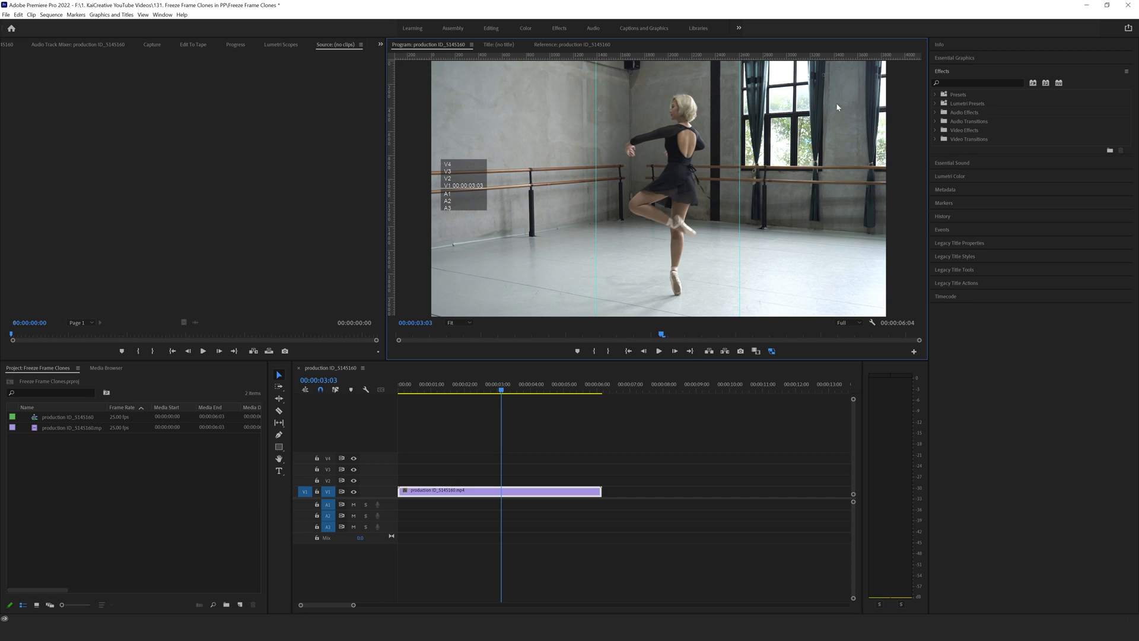
mouse_move(373, 181)
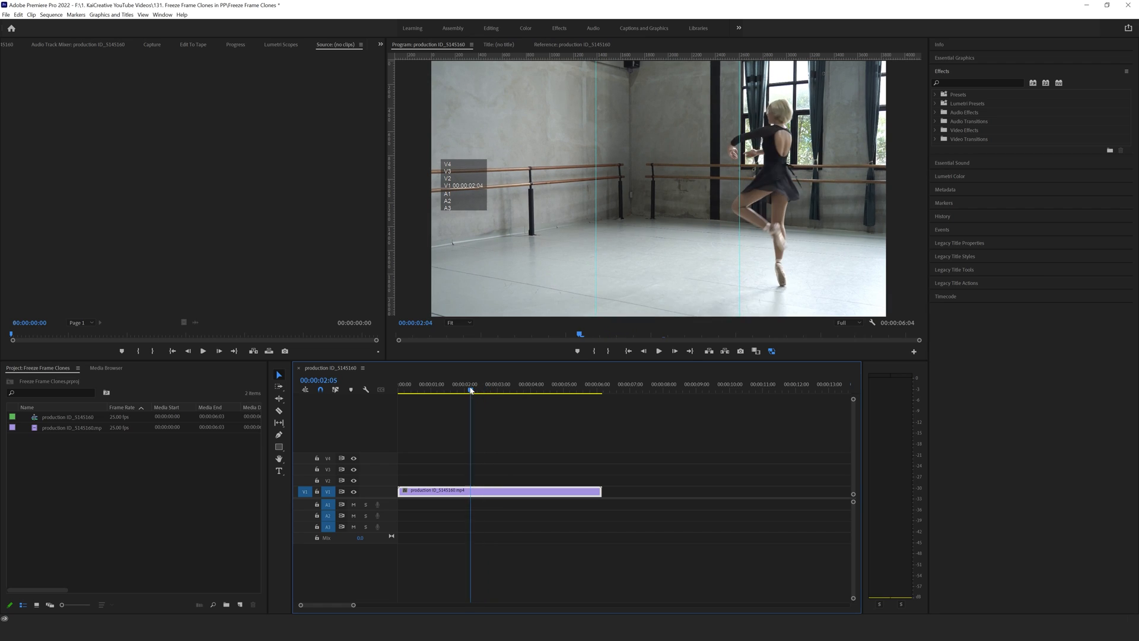
Park the playhead on the 00:00:02:01 frame where she balances on pointe.
click(466, 390)
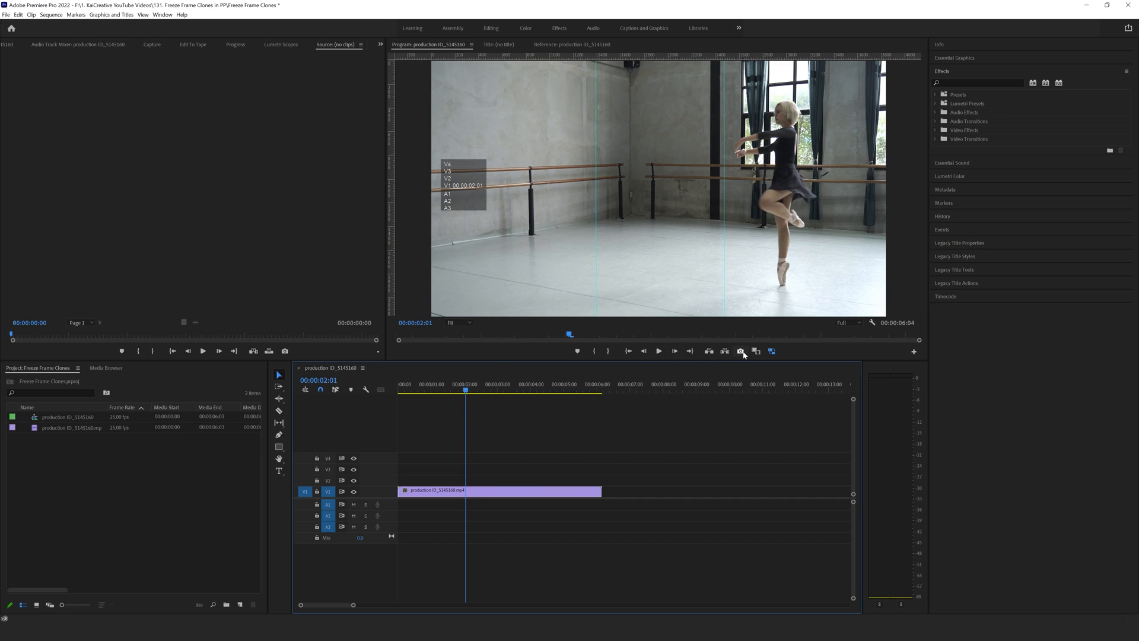
mouse_move(741, 351)
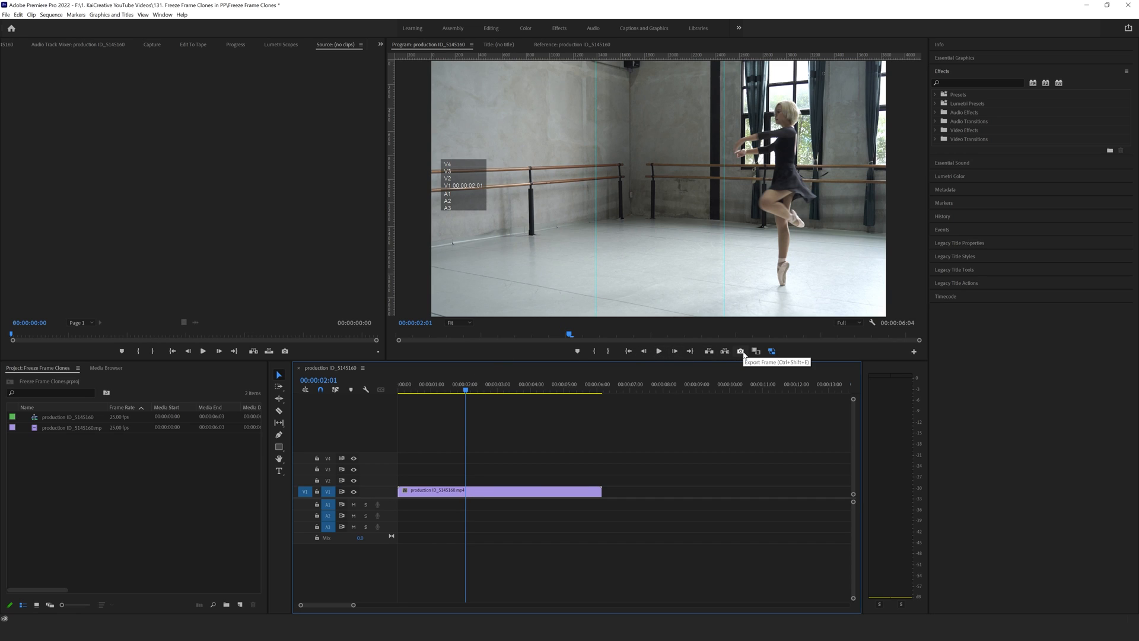
Export the pointe-pose frame as a PNG still with Import into project enabled.
click(740, 351)
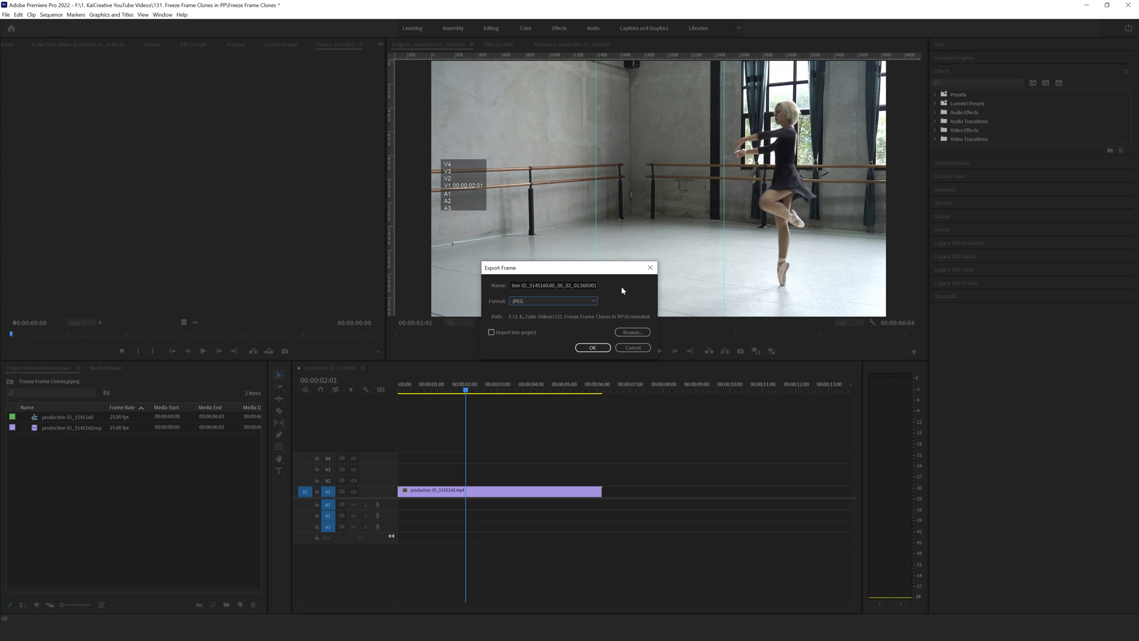
click(553, 301)
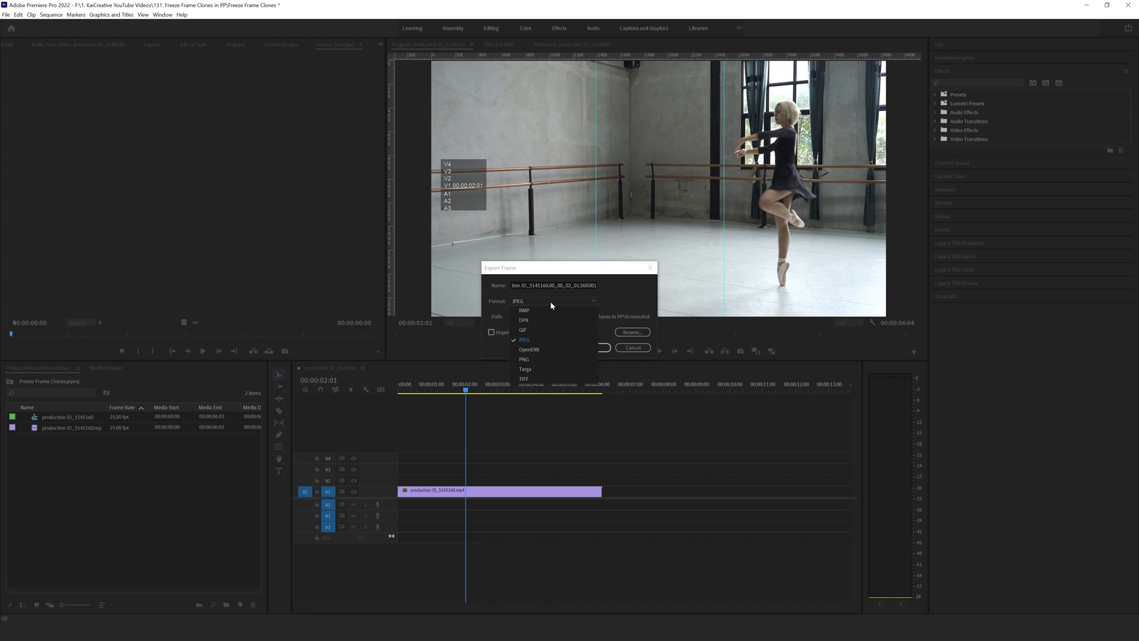
click(524, 359)
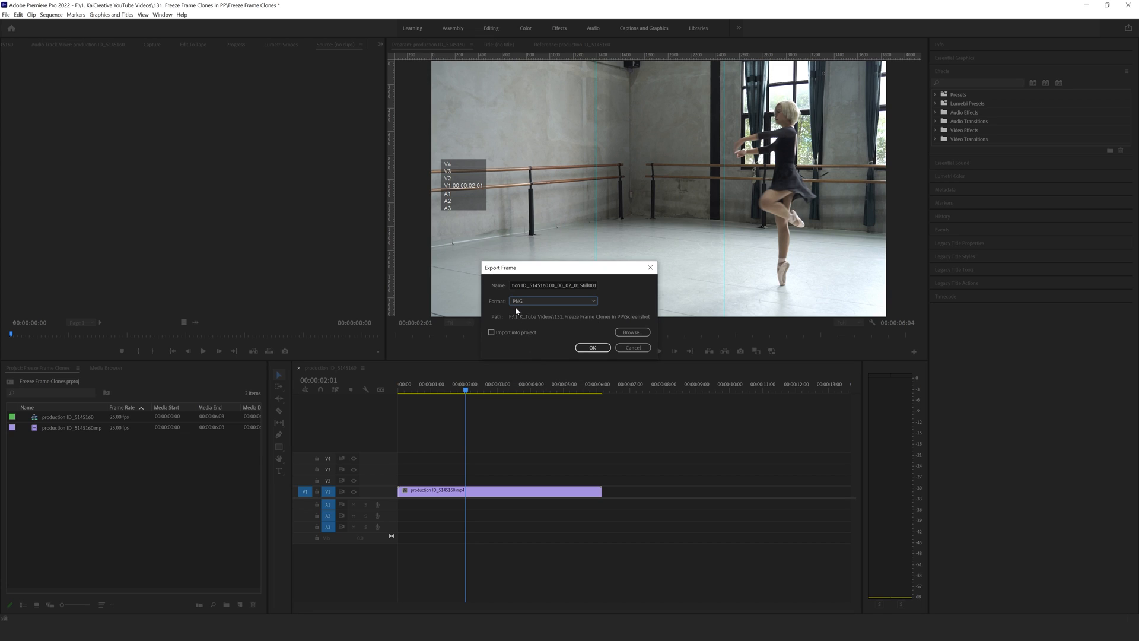
click(631, 332)
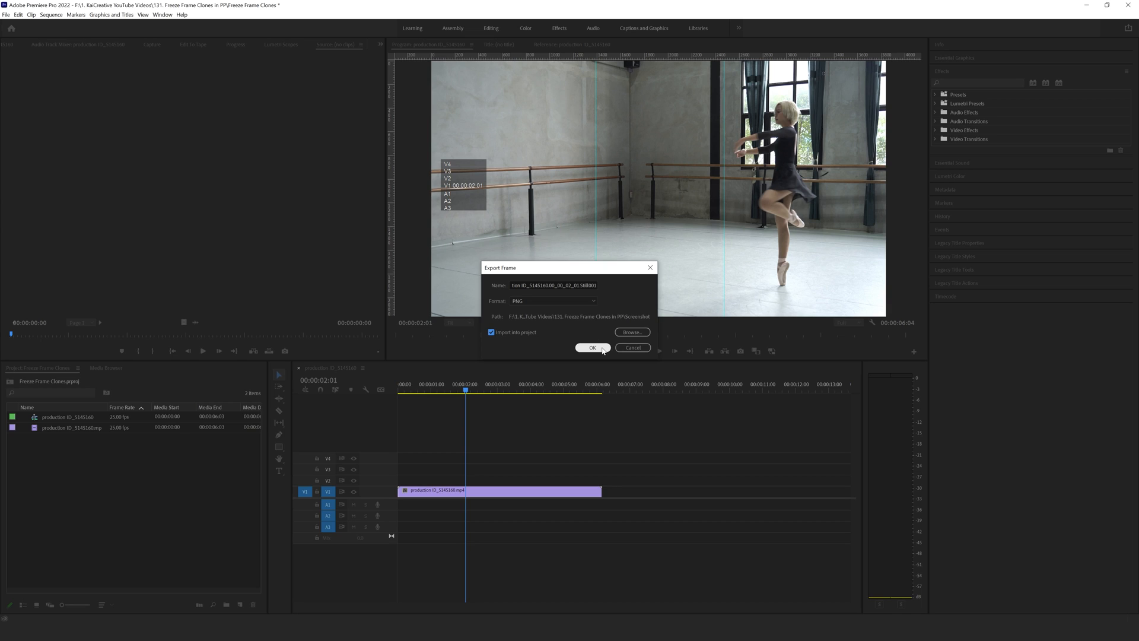
click(592, 348)
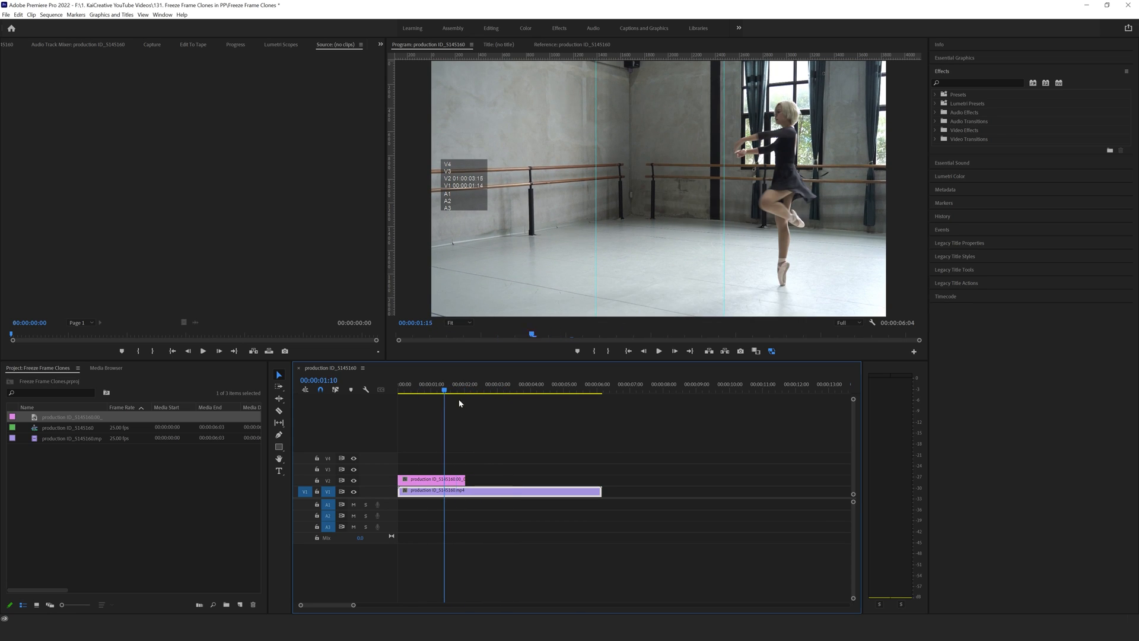
Select the PNG still on V2 and bring up its options to send it to Photoshop.
click(463, 384)
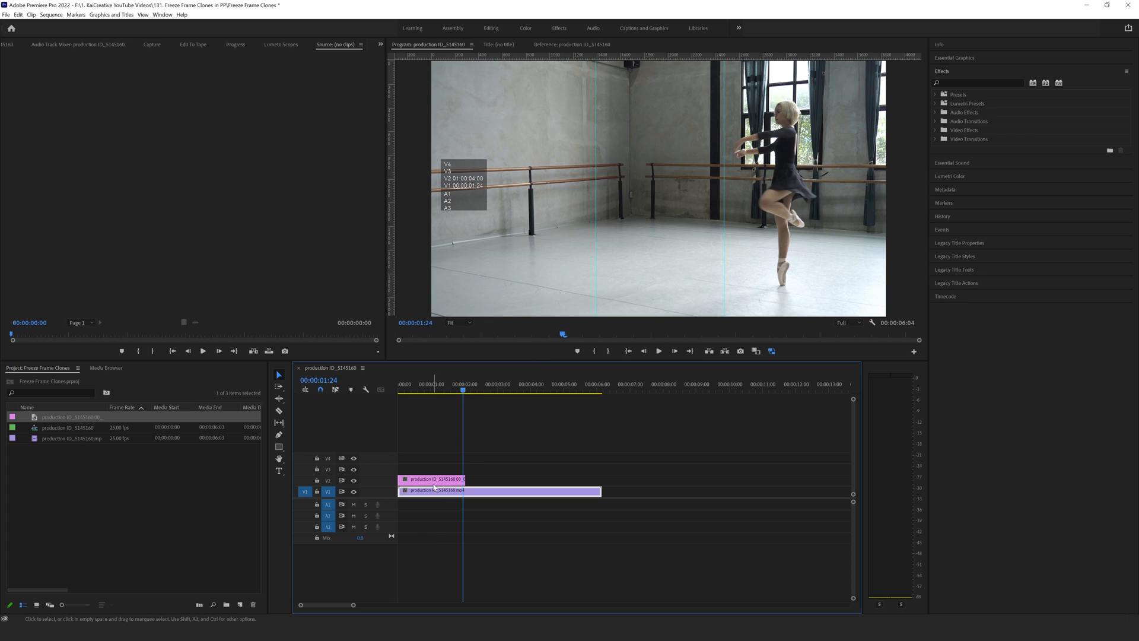
right_click(436, 491)
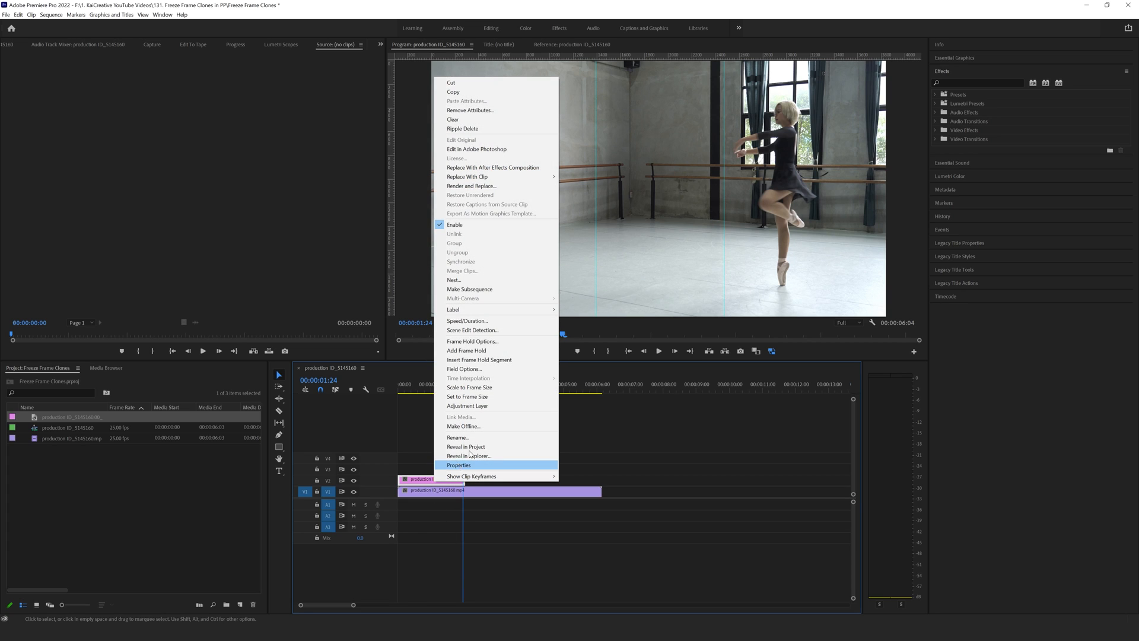
mouse_move(477, 149)
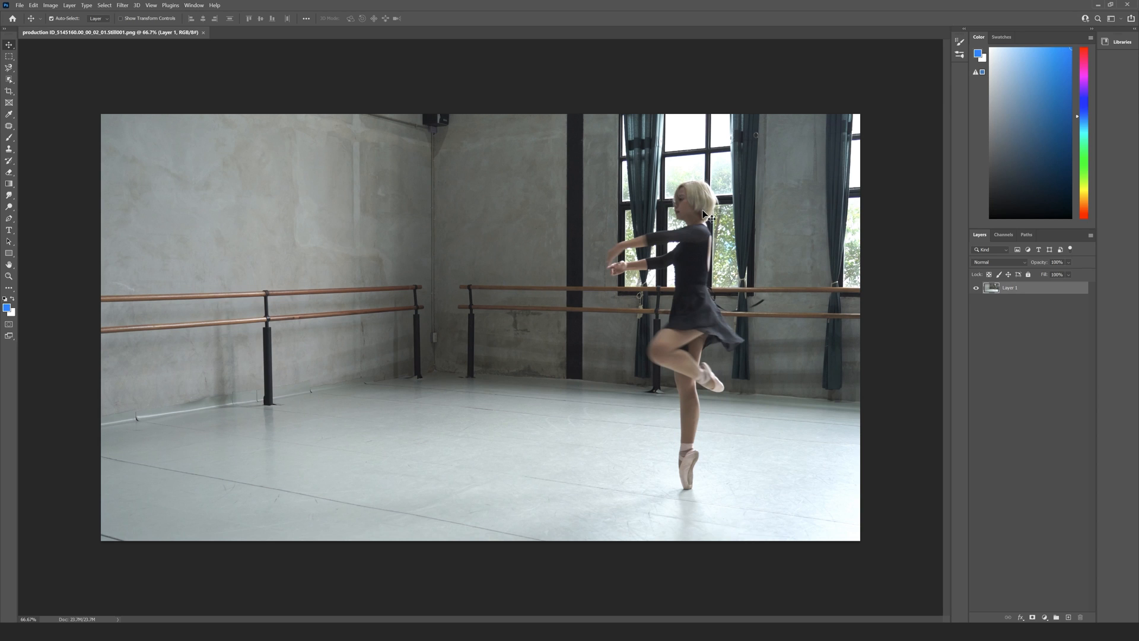
Use the Properties panel's Remove Background quick action to cut out the dancer.
click(194, 6)
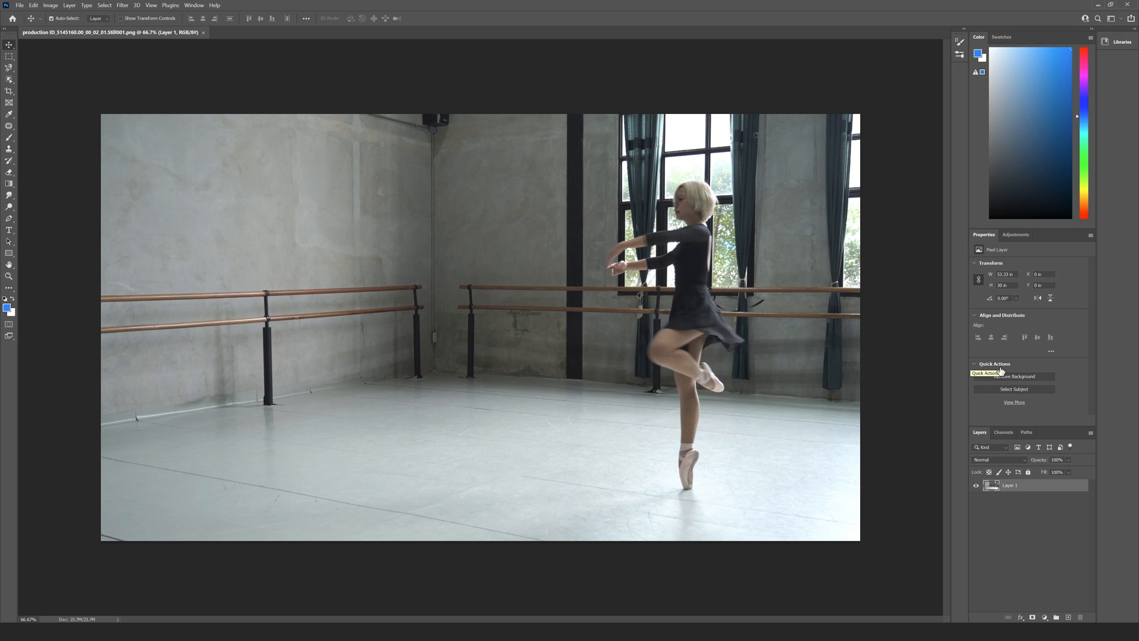
mouse_move(1015, 376)
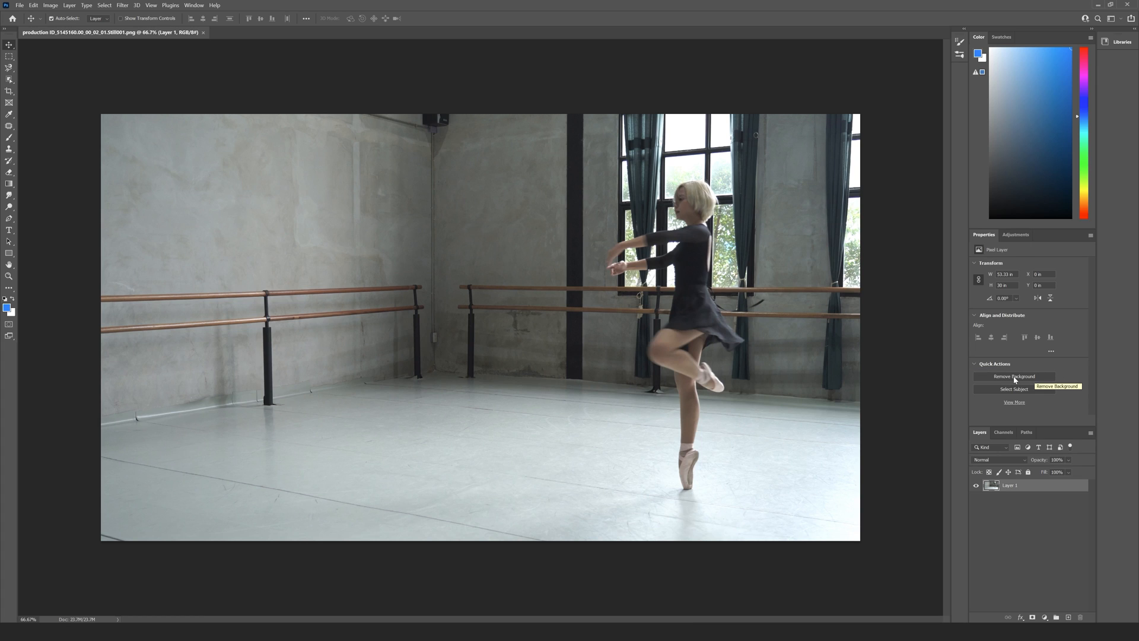
click(1013, 376)
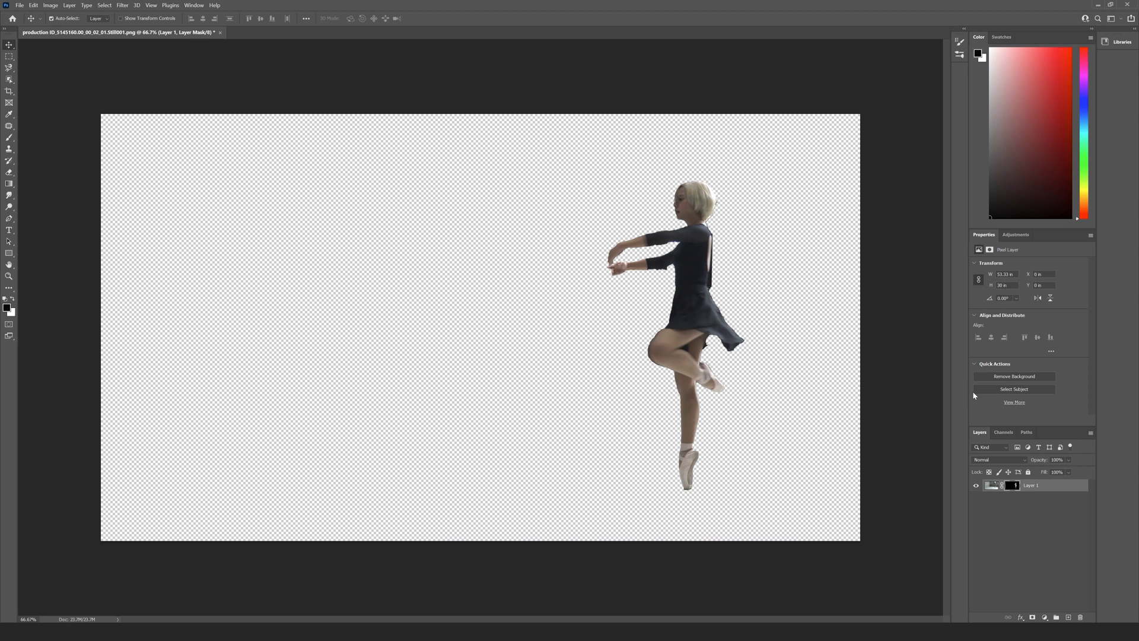
mouse_move(680, 272)
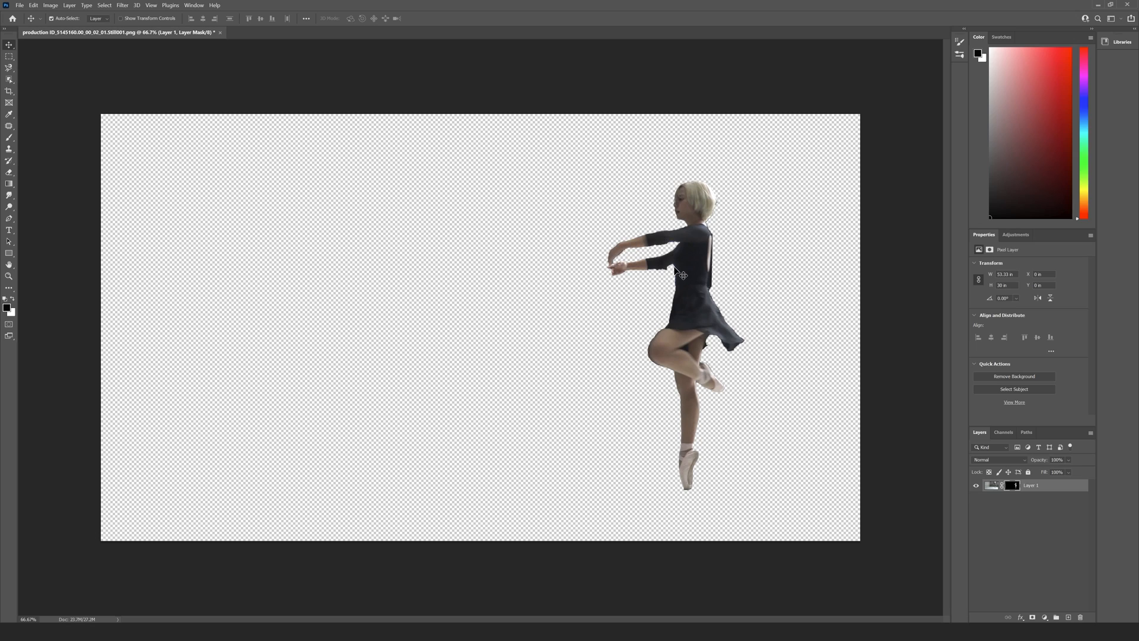
mouse_move(677, 346)
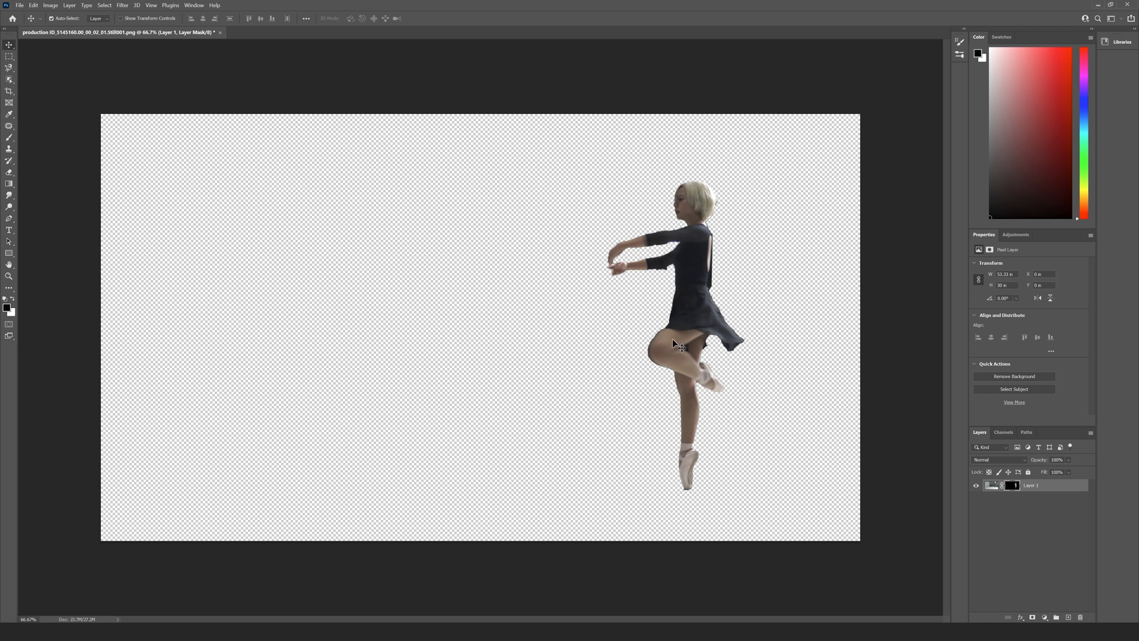
mouse_move(711, 219)
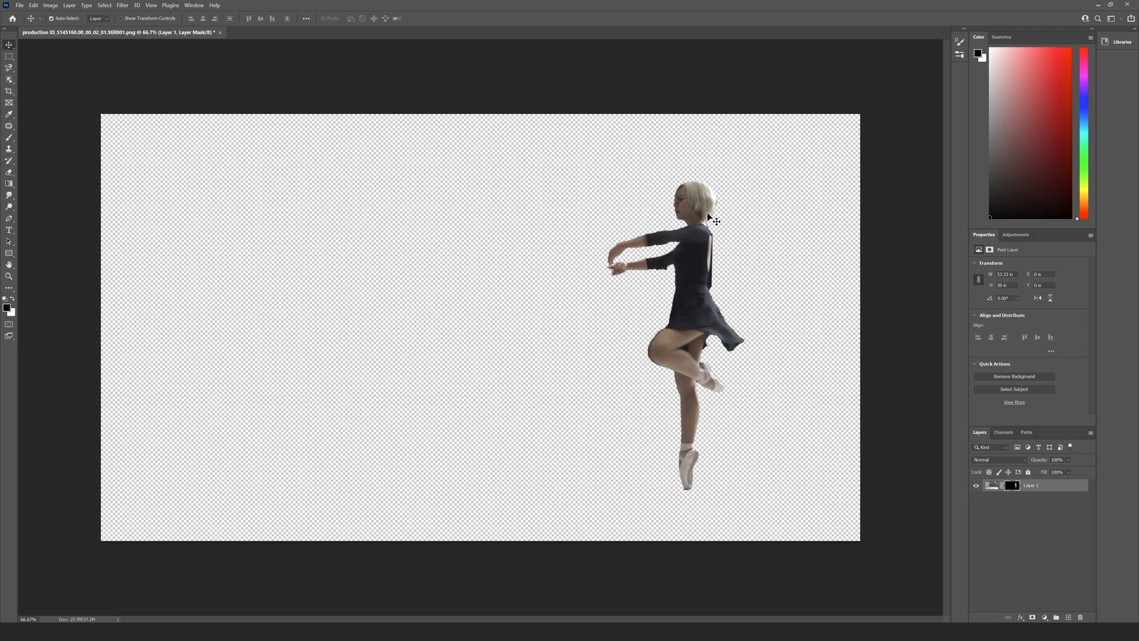
mouse_move(672, 492)
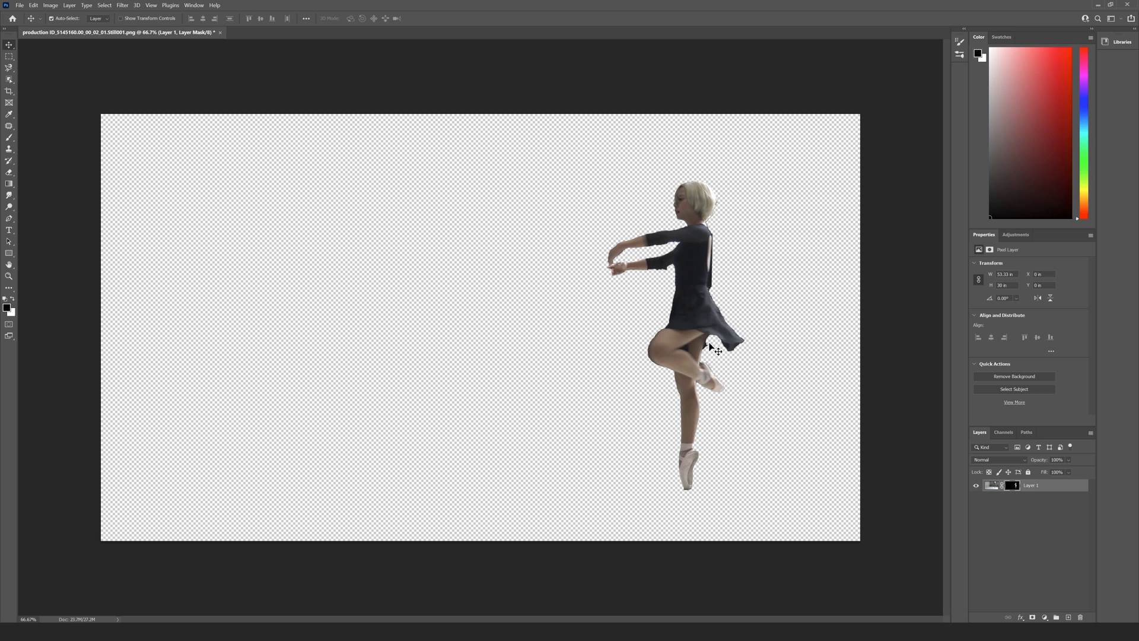
mouse_move(1004, 521)
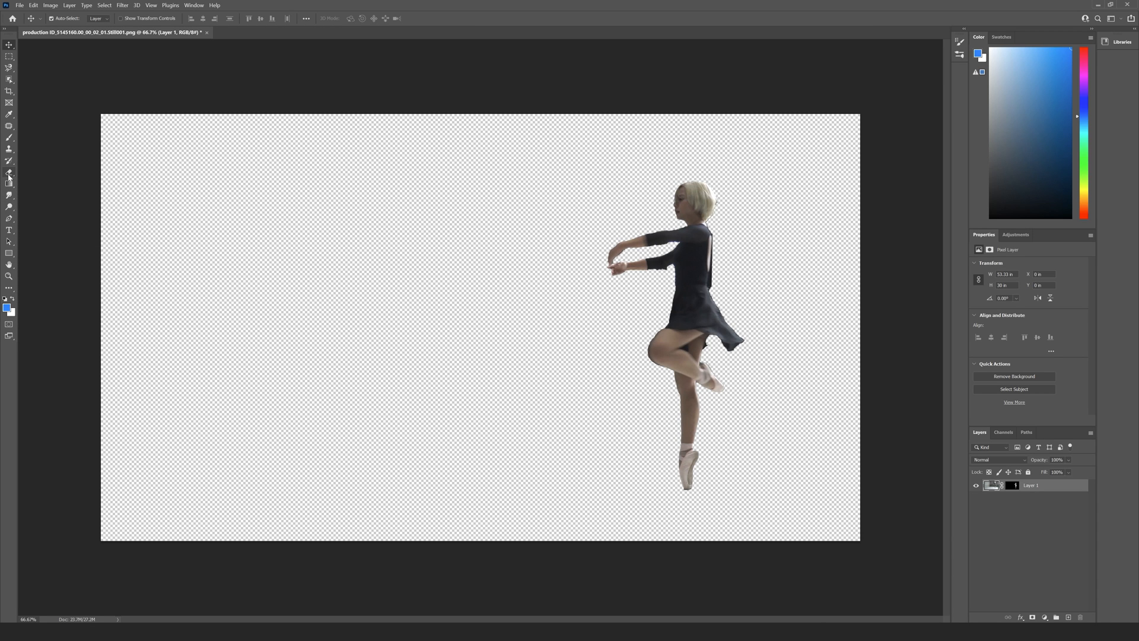
Erase stray background pixels around the canvas with the Eraser Tool.
click(9, 174)
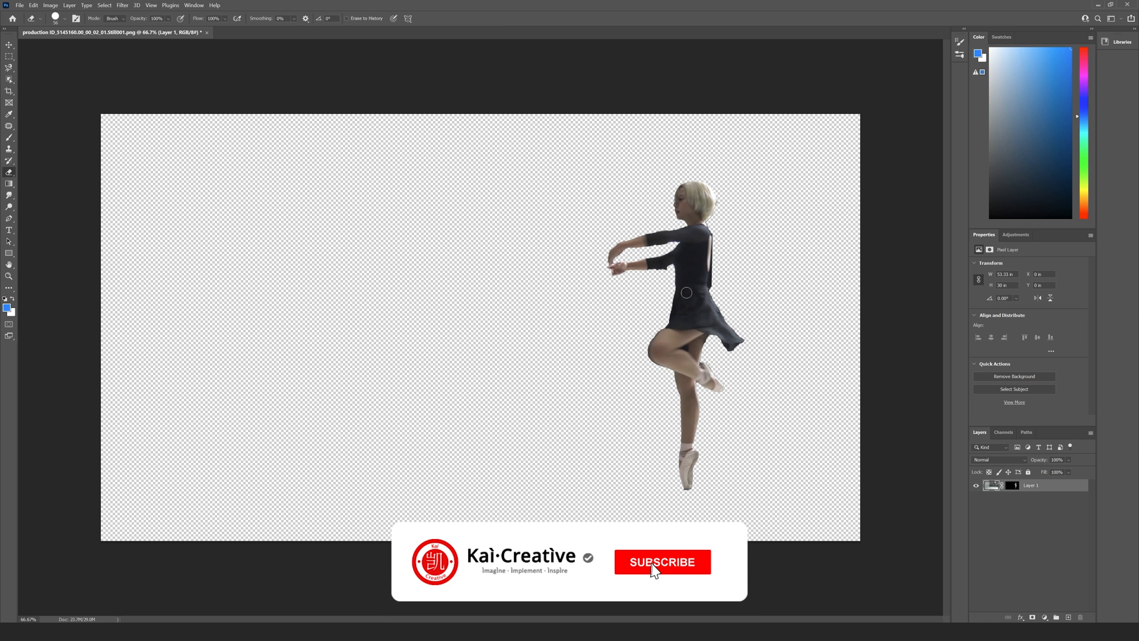
click(661, 562)
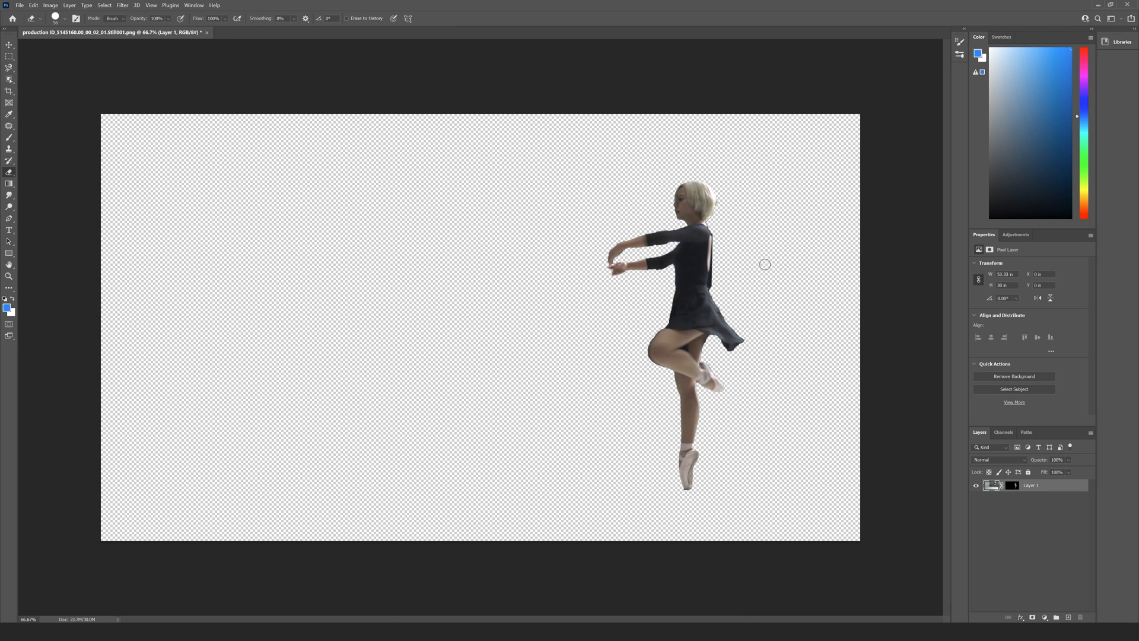
click(20, 5)
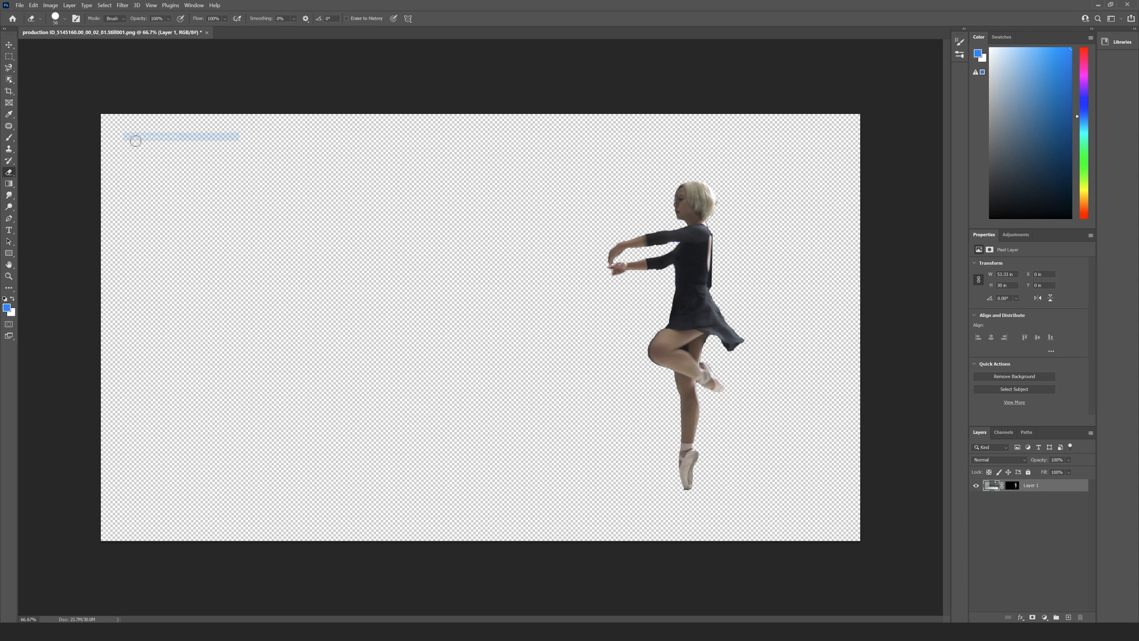
Save the cut-out as PNG over the existing still in the Screenshot folder, confirming the replace.
key(ctrl+shift+s)
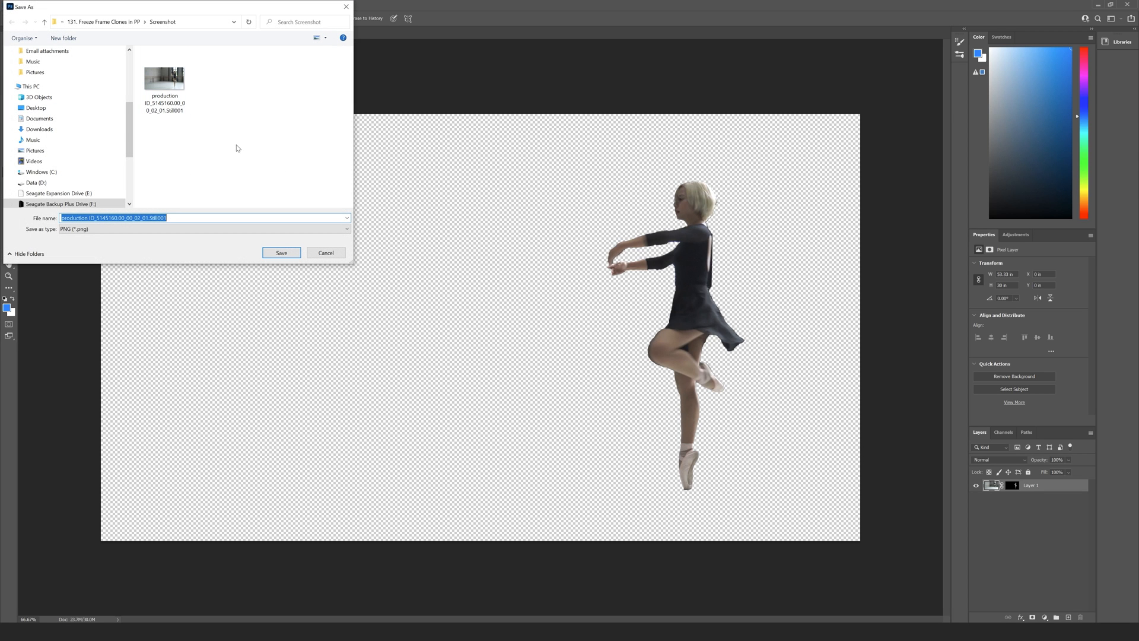
click(165, 78)
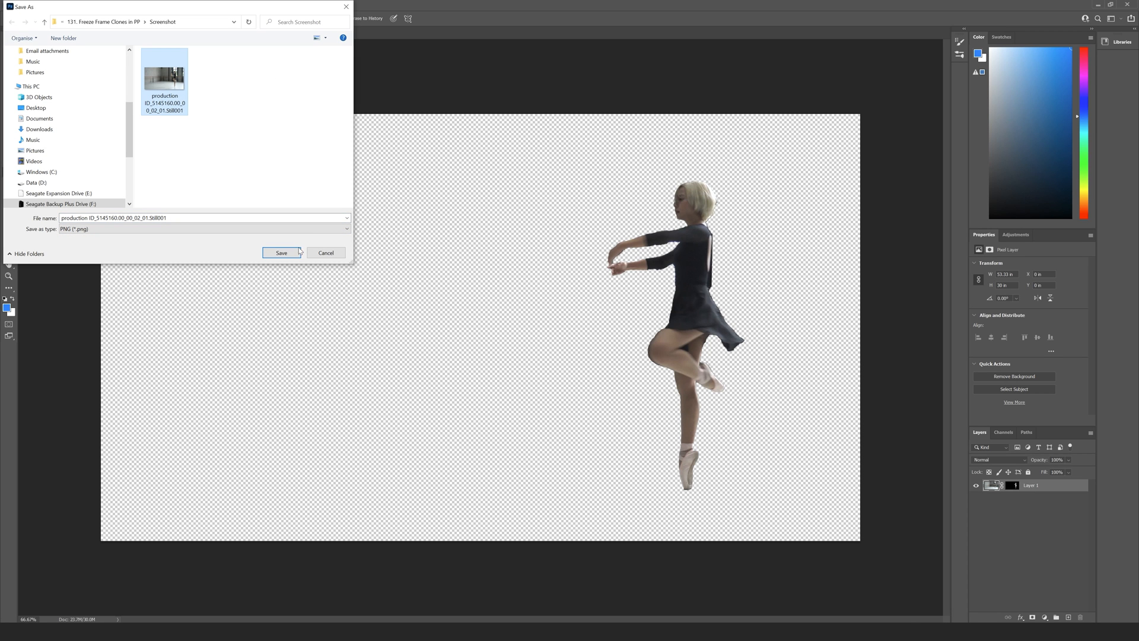
click(281, 252)
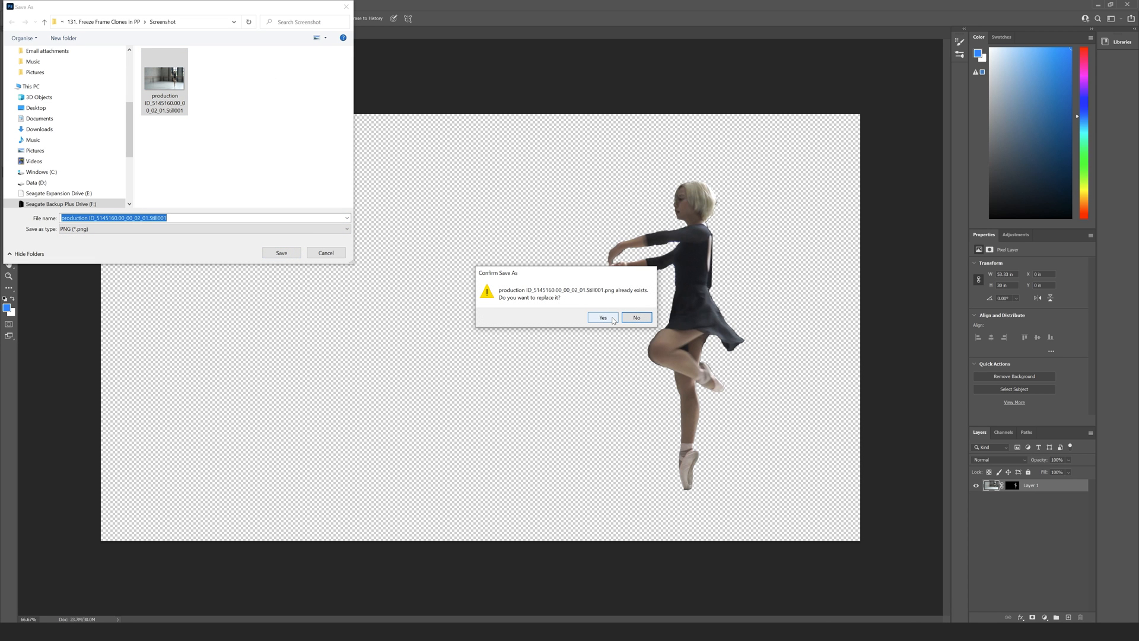
click(602, 318)
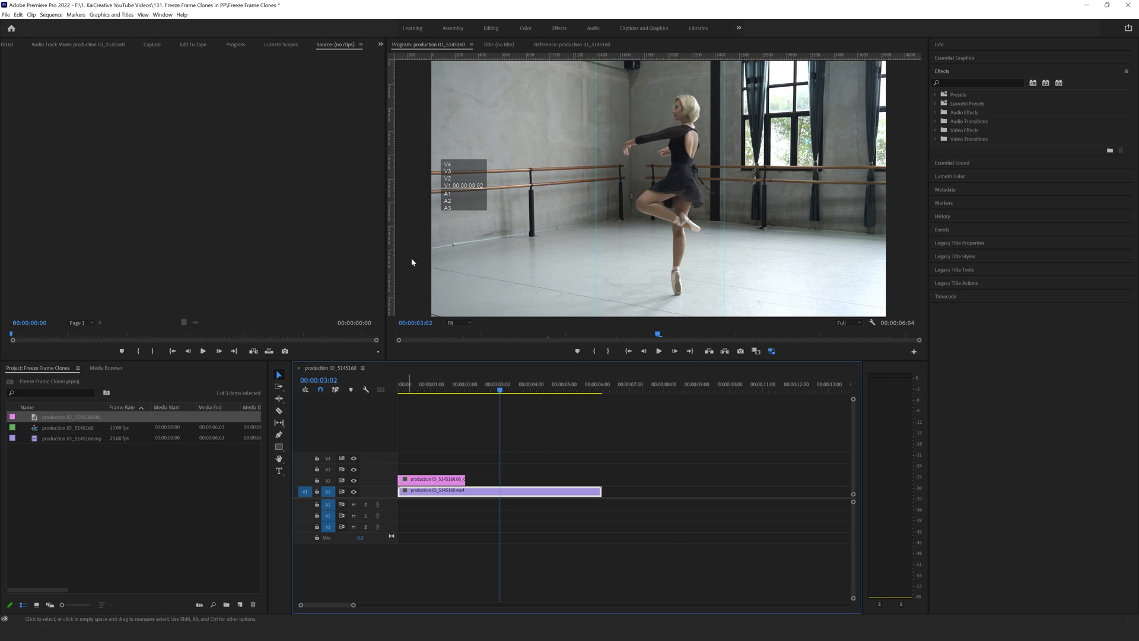
Export the 00:00:03:02 frame as a PNG onto V3 and send it to Photoshop for editing.
click(740, 351)
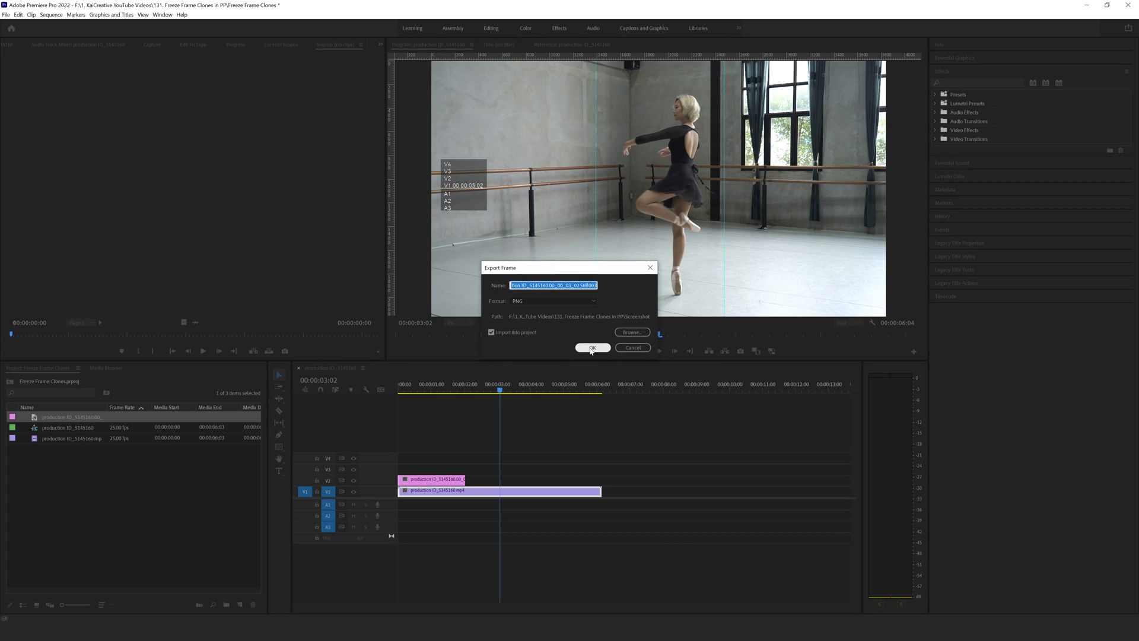
click(592, 347)
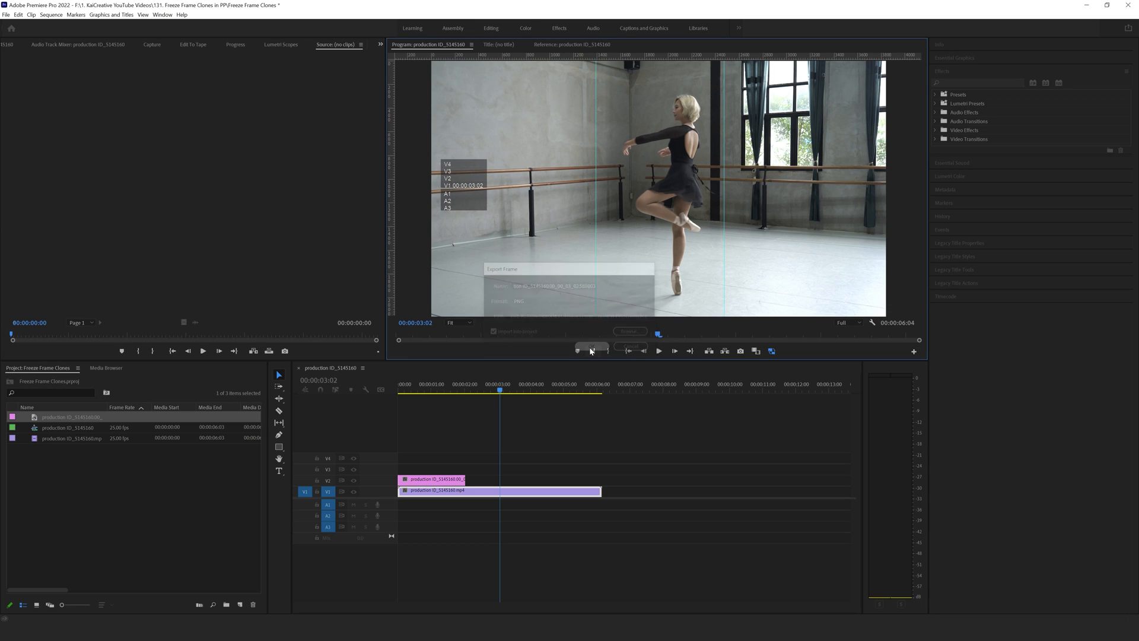
click(592, 347)
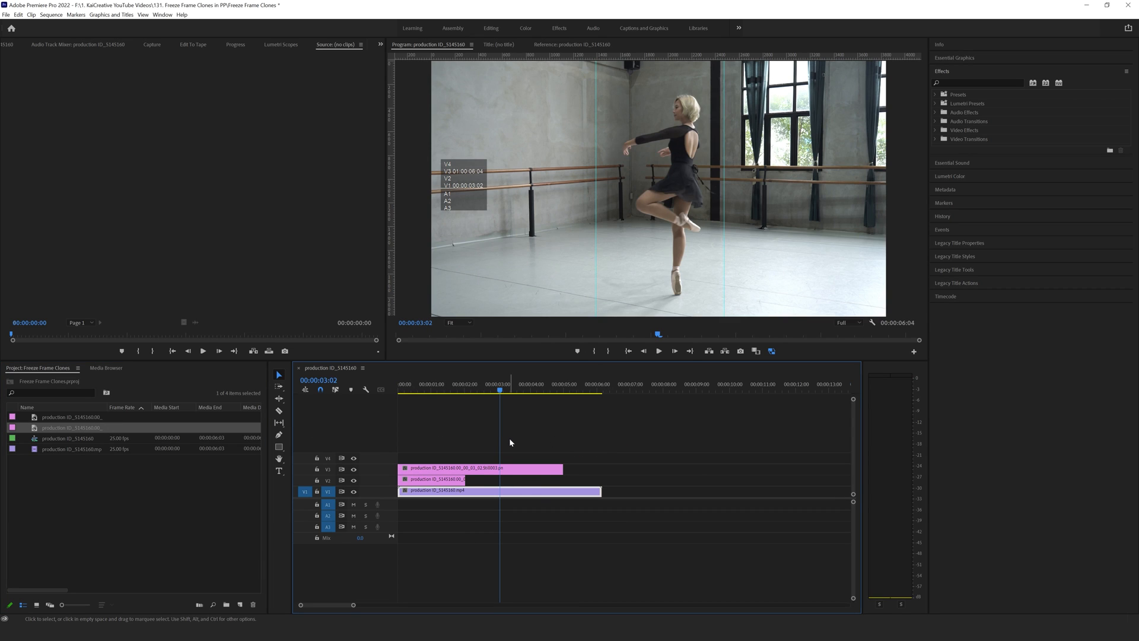
right_click(502, 490)
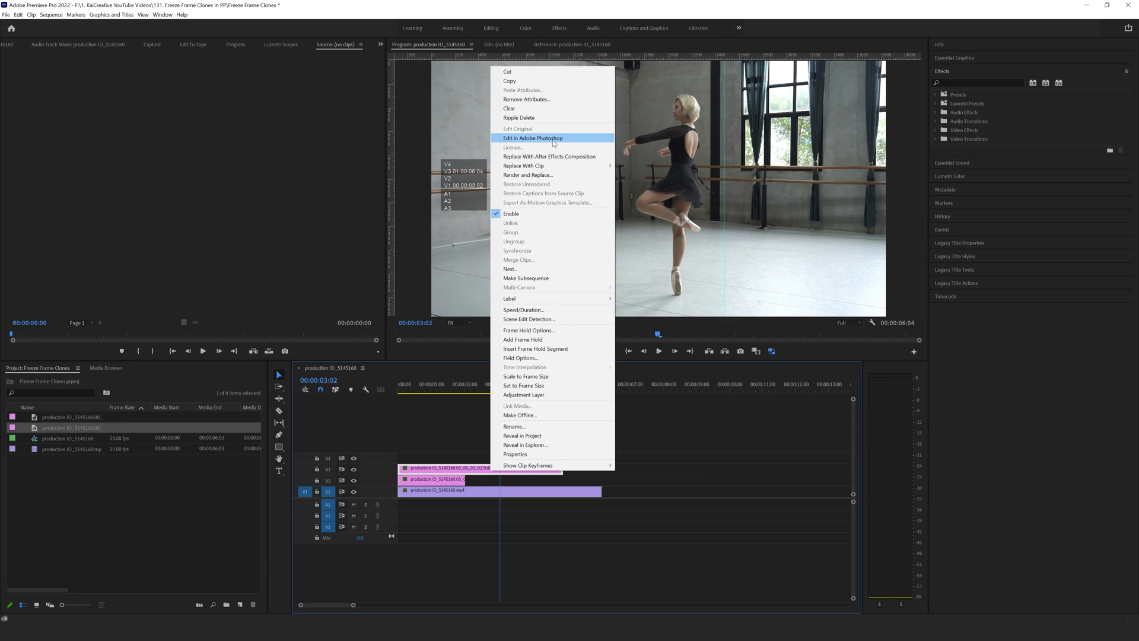
click(533, 139)
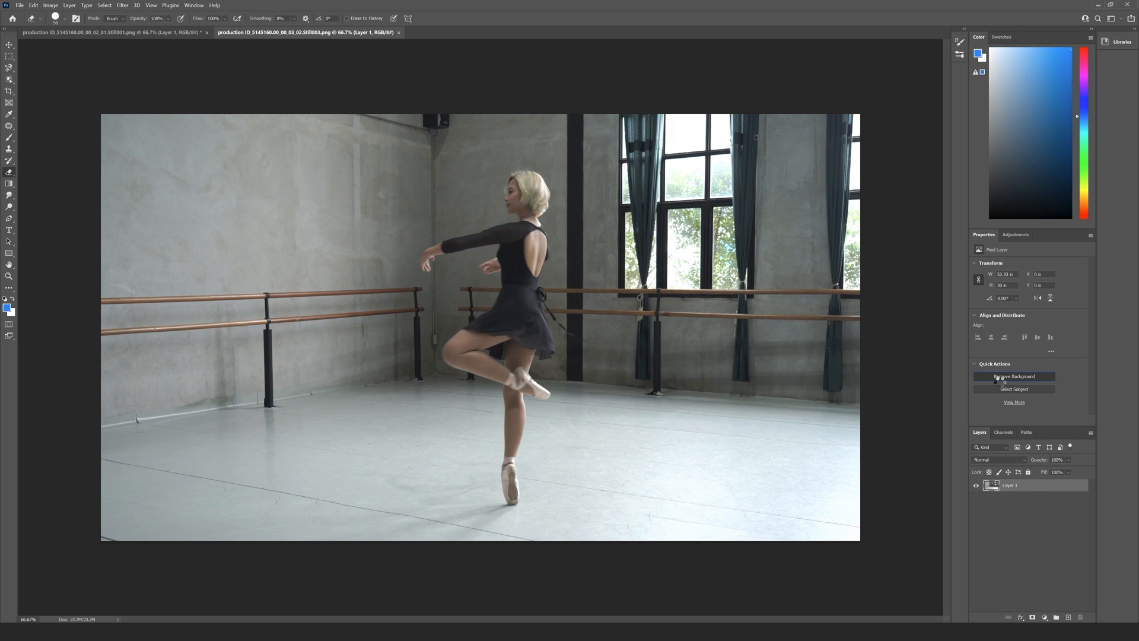
Remove the background from the second dancer still and save it as PNG.
click(1013, 376)
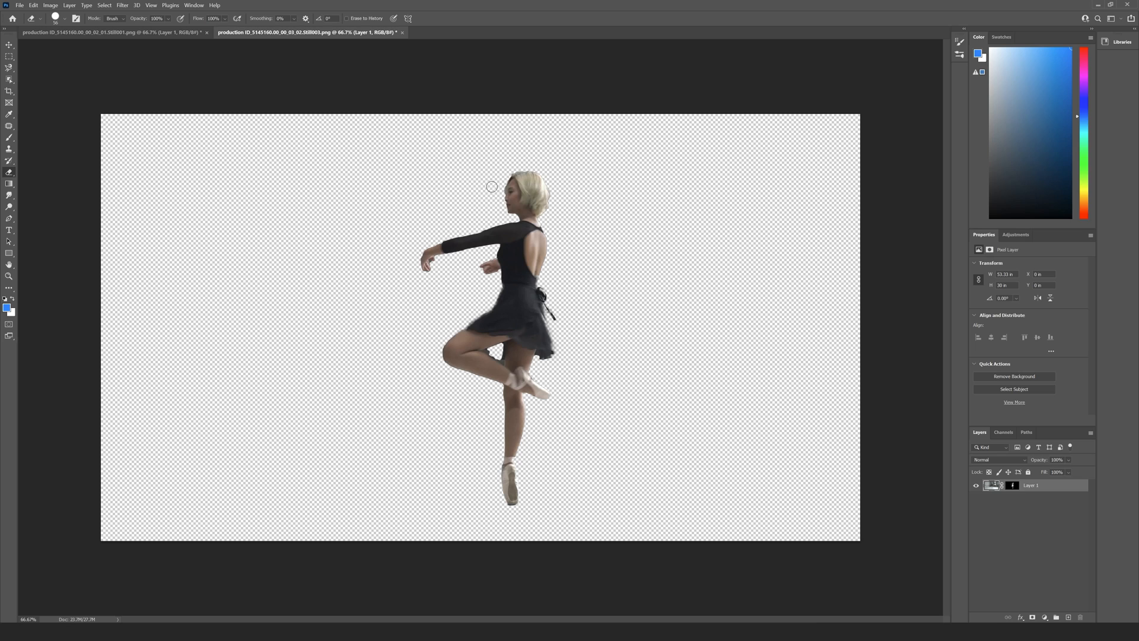
click(20, 5)
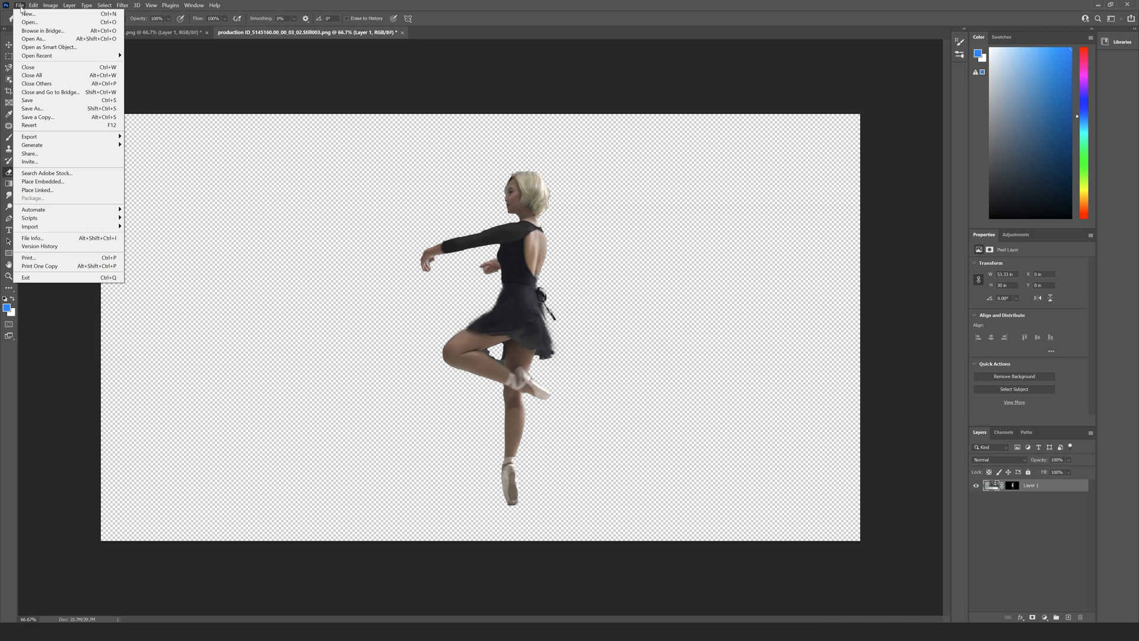
mouse_move(29, 137)
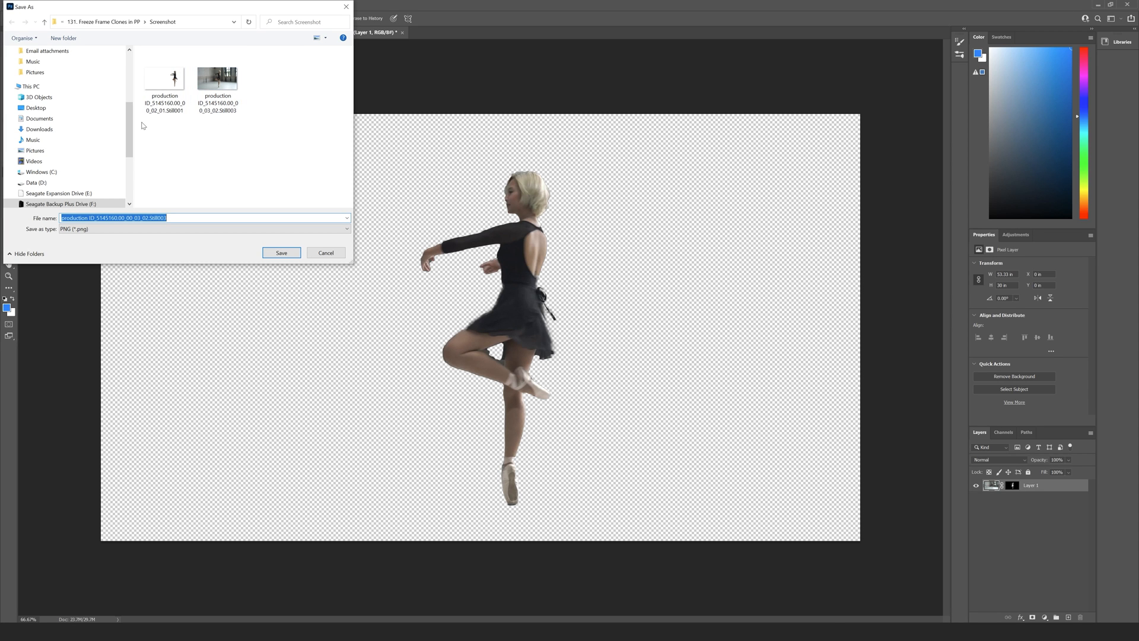
click(282, 252)
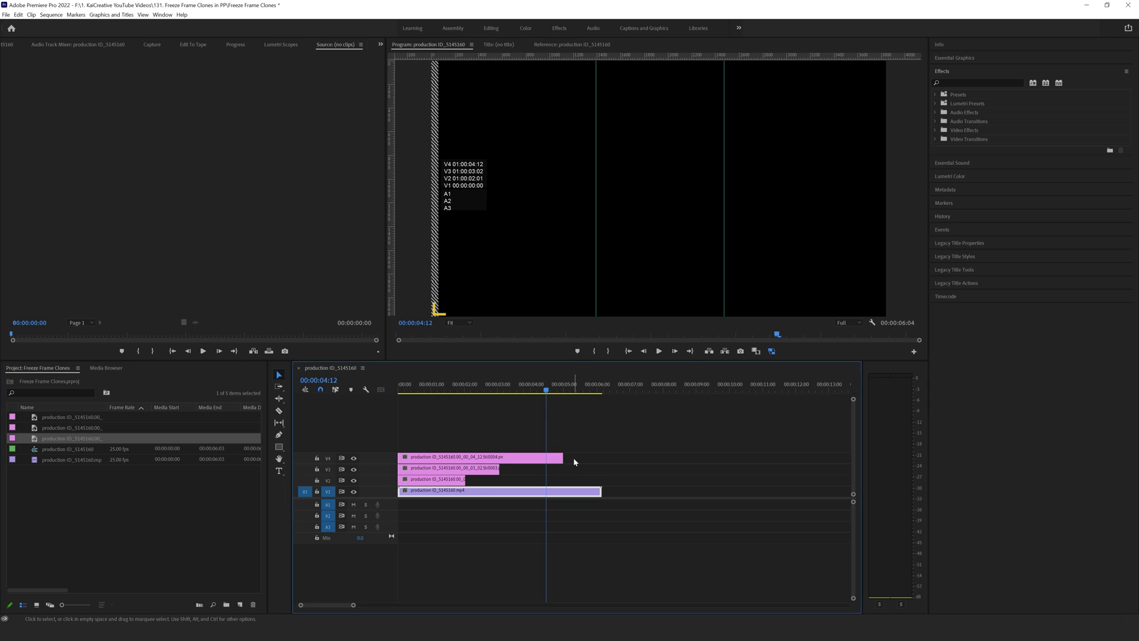
Shorten the dancer still on V4 and send it to Photoshop for editing.
drag(562, 457, 553, 457)
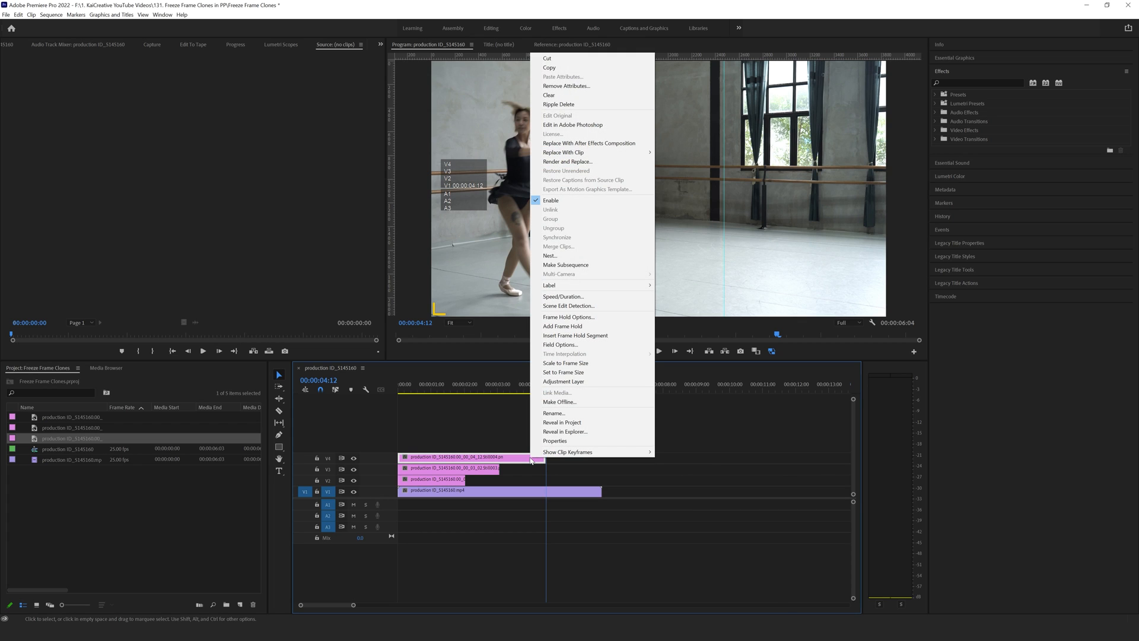
click(572, 125)
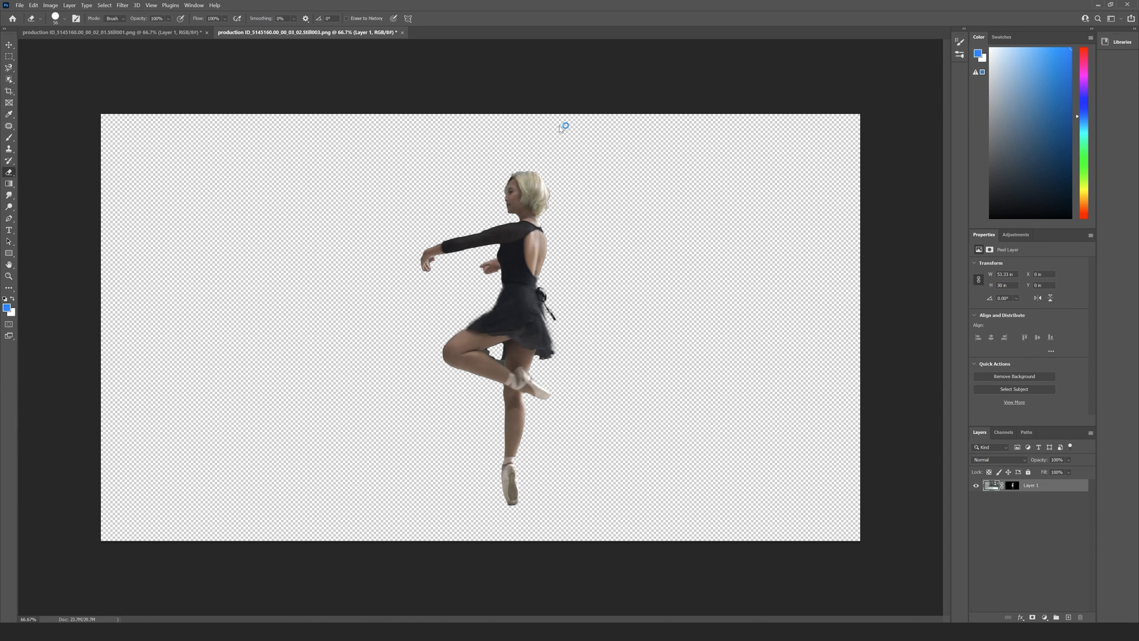
Remove the third still's background and save it as PNG, replacing the existing file.
click(499, 31)
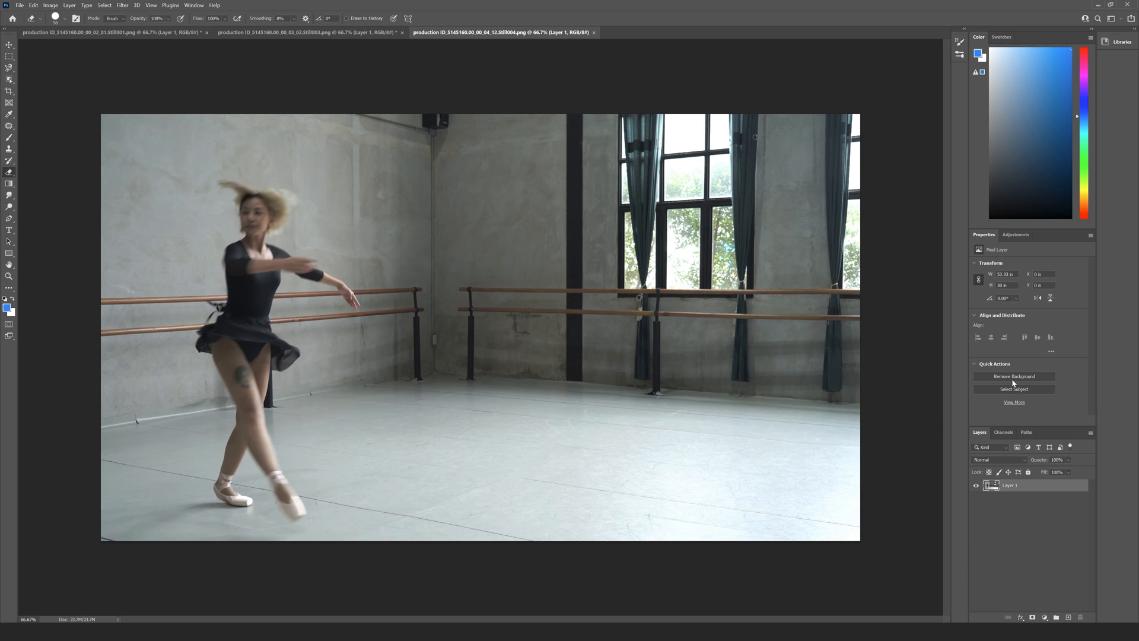
mouse_move(1014, 377)
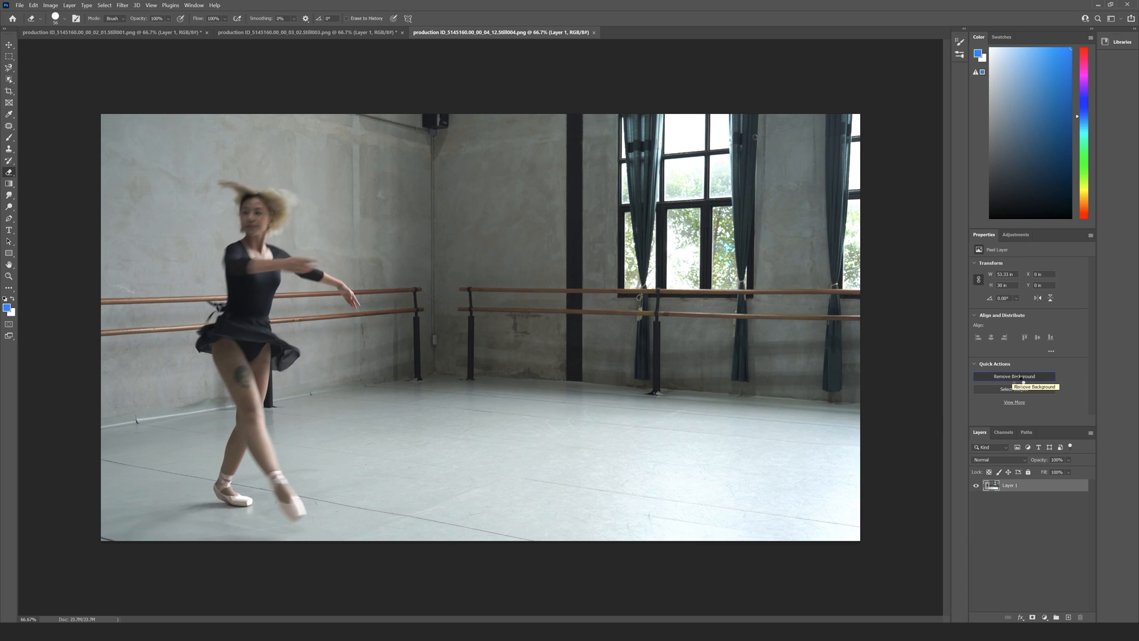
click(1013, 376)
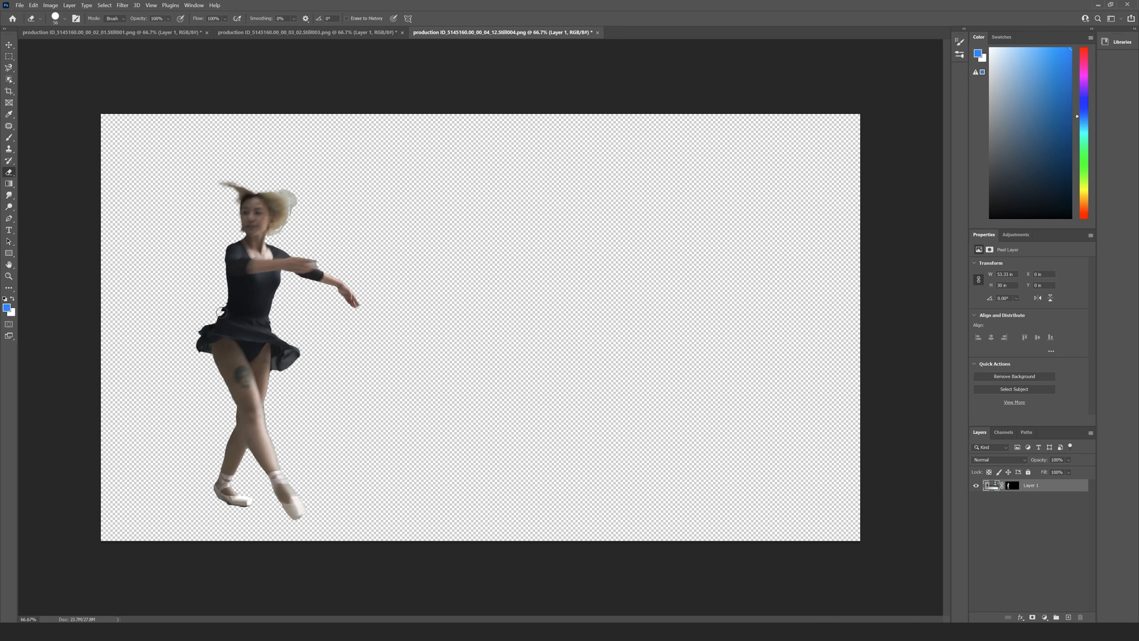
mouse_move(393, 309)
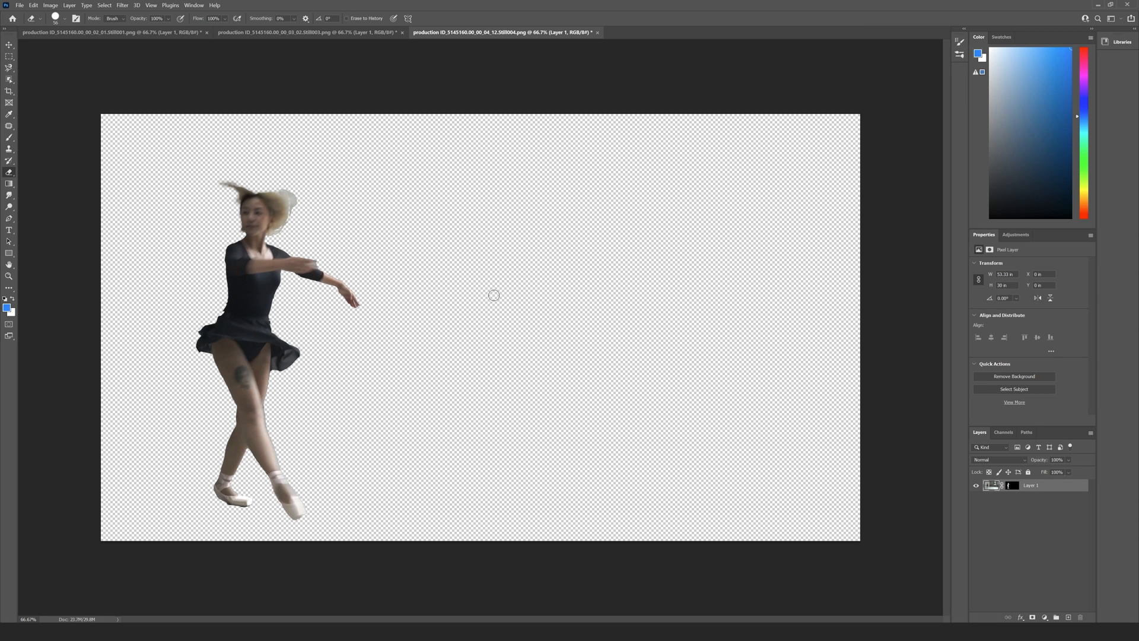
click(20, 5)
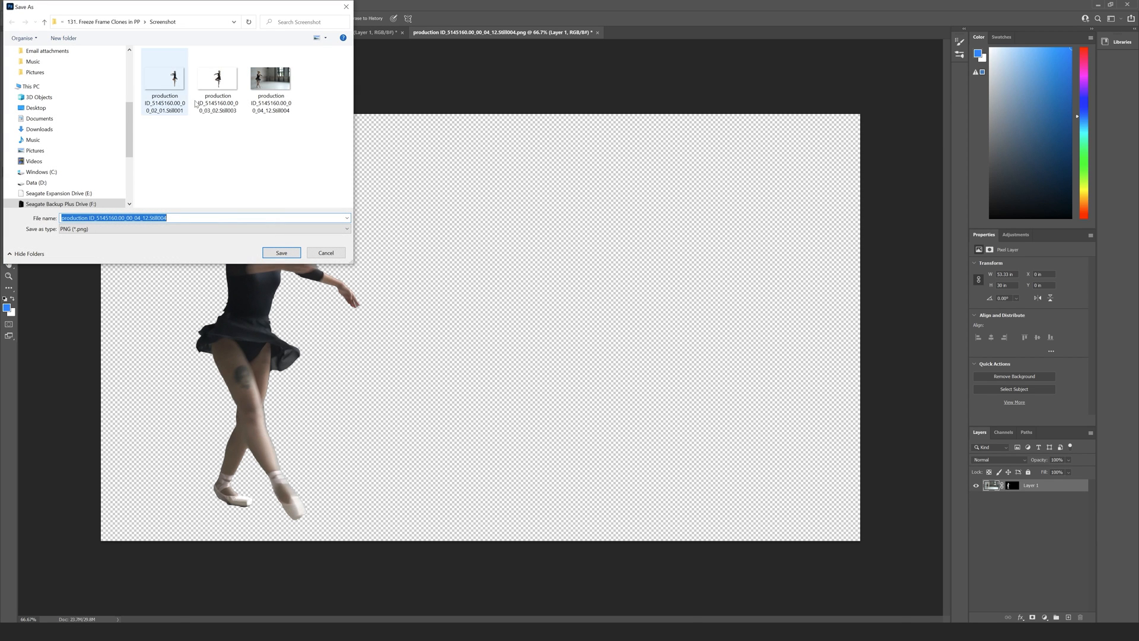
click(281, 253)
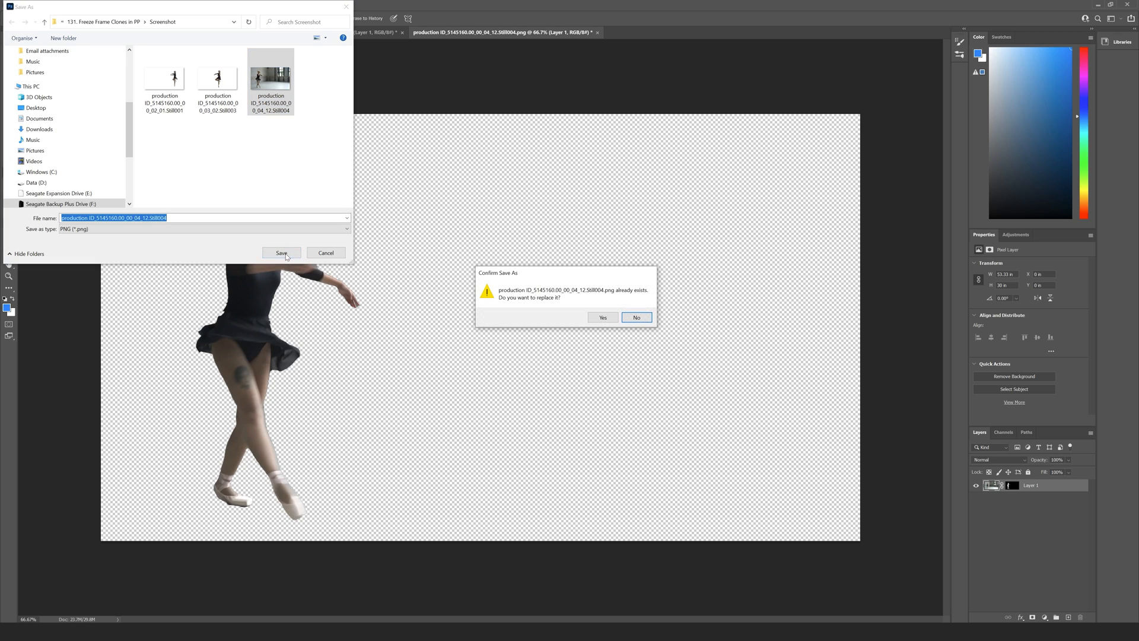
click(603, 318)
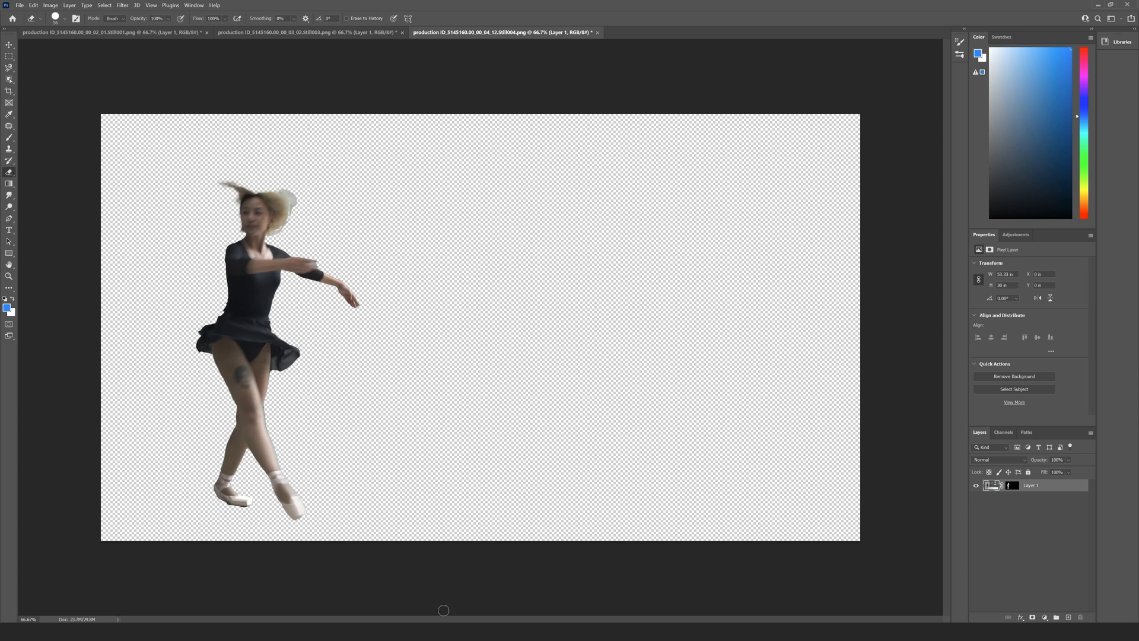